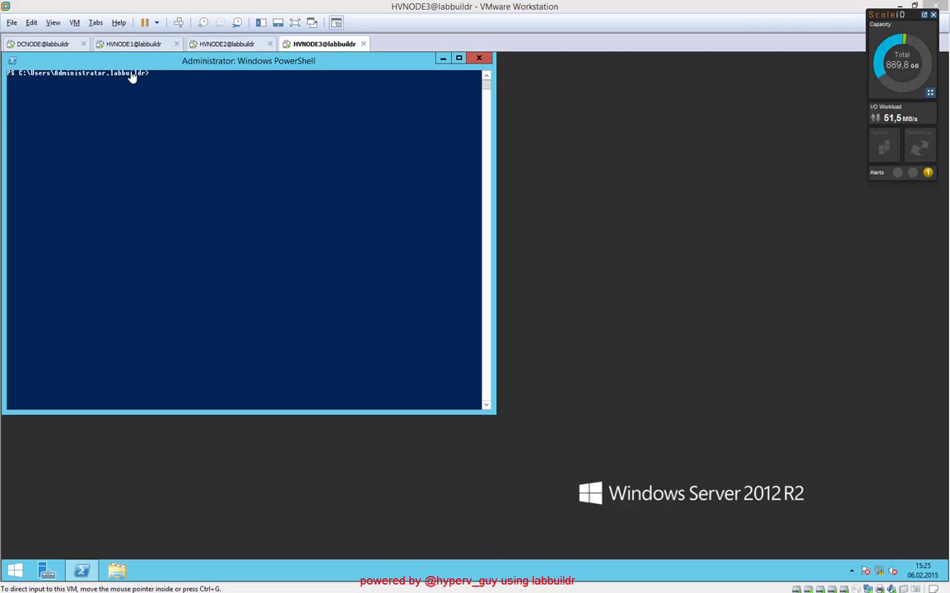
- On HVNODE2, confirm the three Scaleio_CSV disks are online, then bring HW1 forward
click(229, 44)
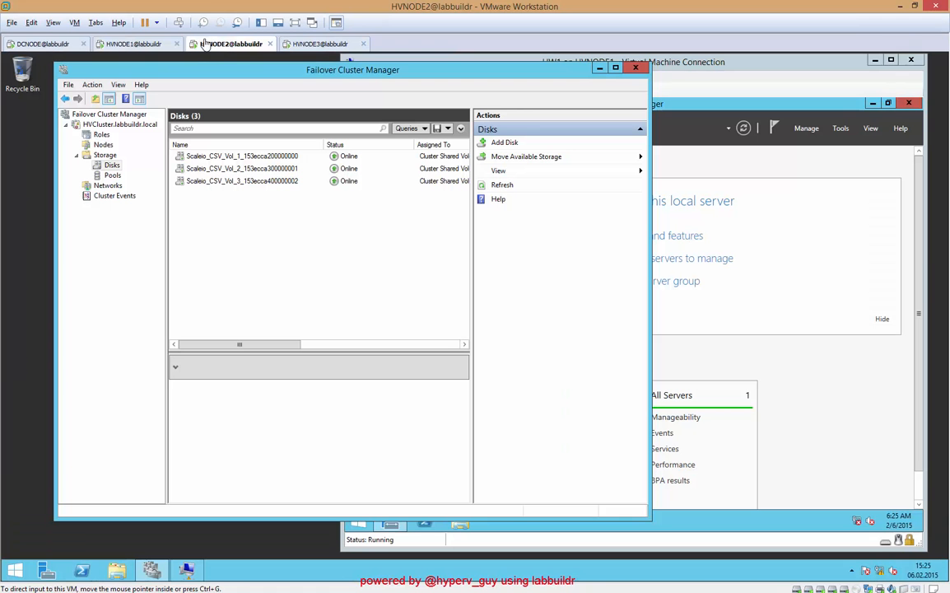
click(317, 44)
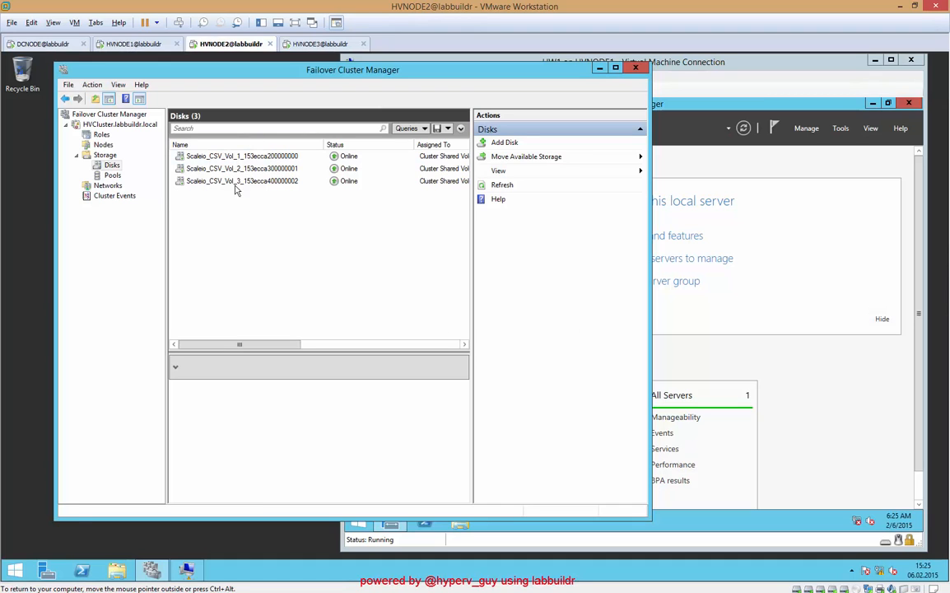
click(185, 568)
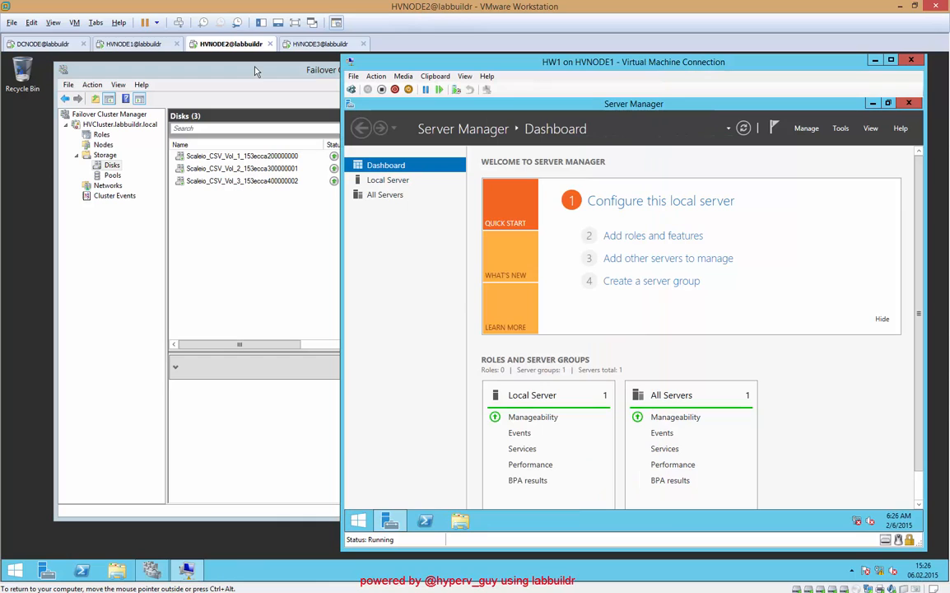
mouse_move(362, 127)
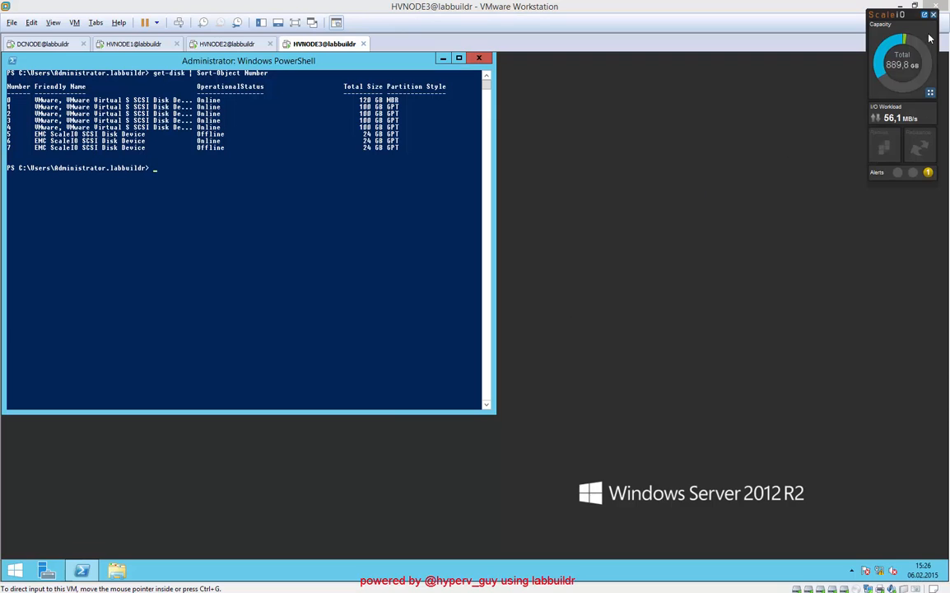
- Launch the EMC ScaleIO GUI showing 3 mapped volumes and 889.8 GB capacity
click(934, 17)
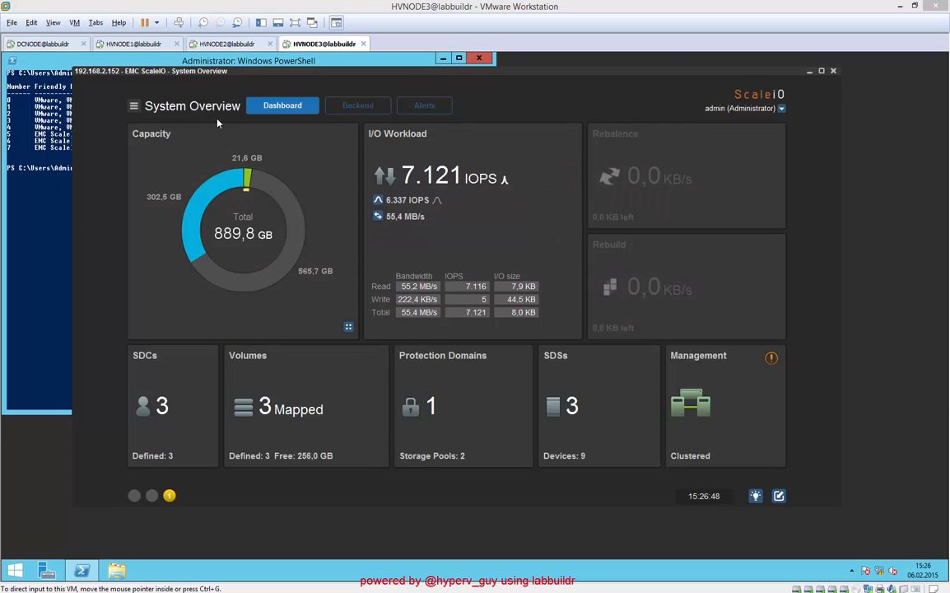
mouse_move(223, 248)
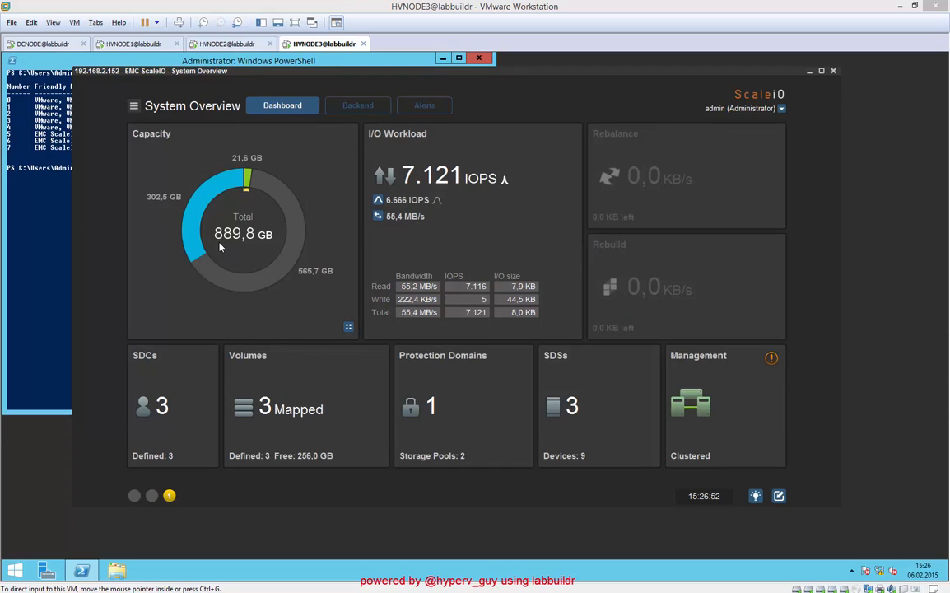
mouse_move(251, 222)
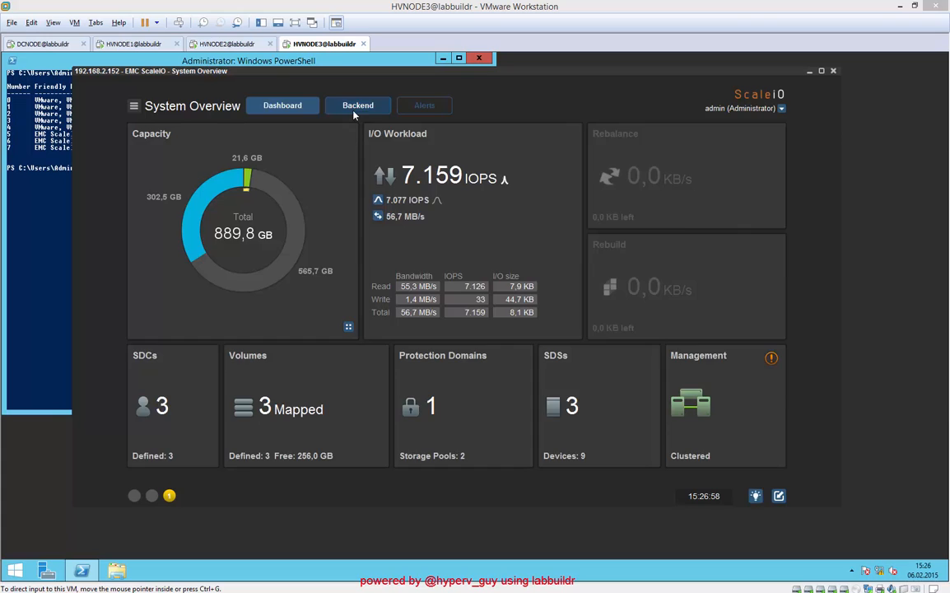
- Add drive H to hvnode1 as device labbuildr_H in pool SP_labbuildr
click(358, 104)
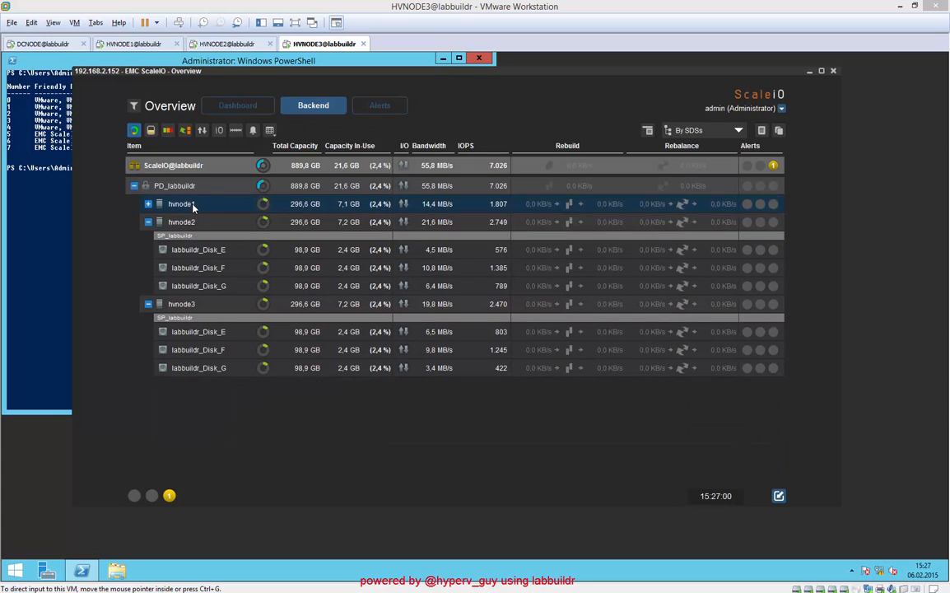
right_click(182, 204)
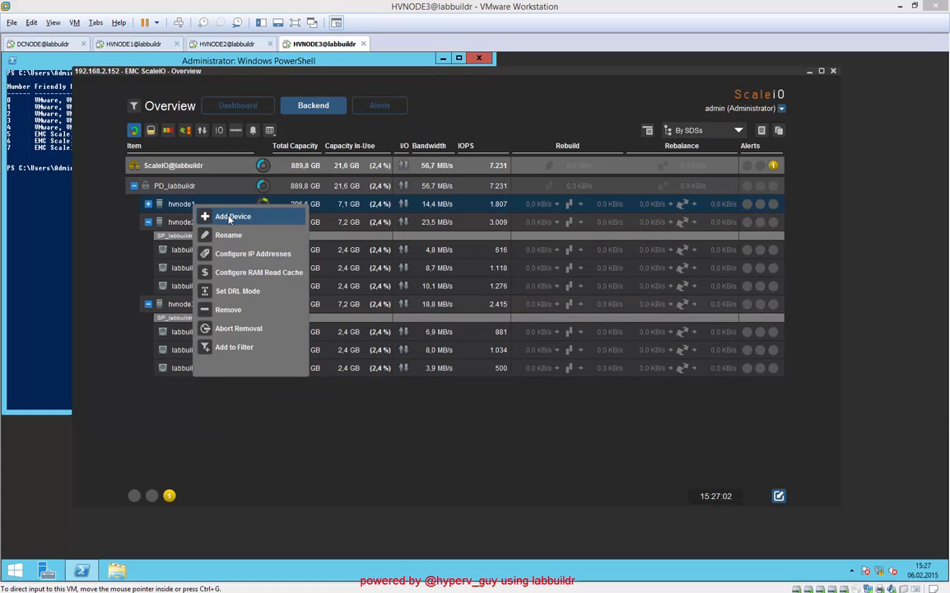
click(234, 216)
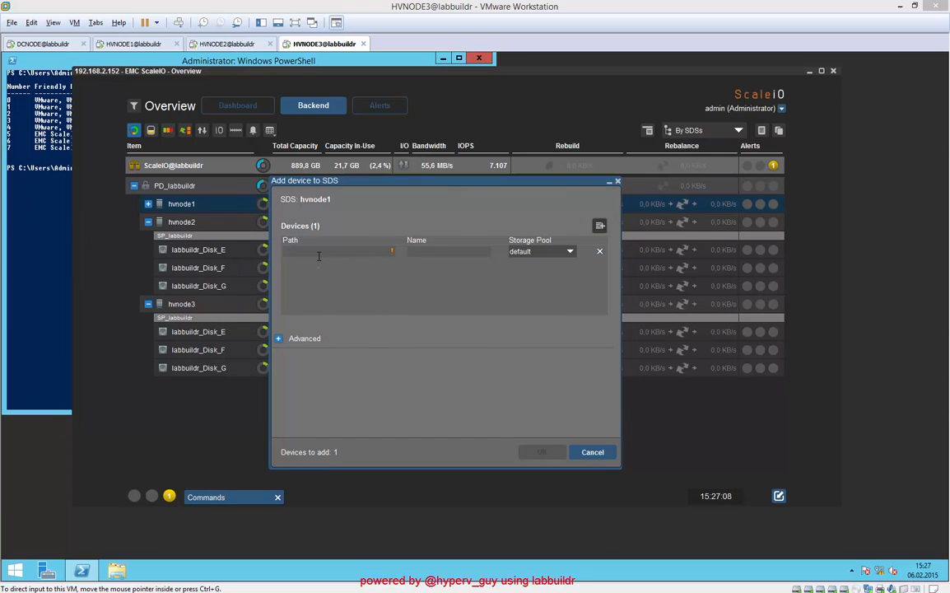
text(H)
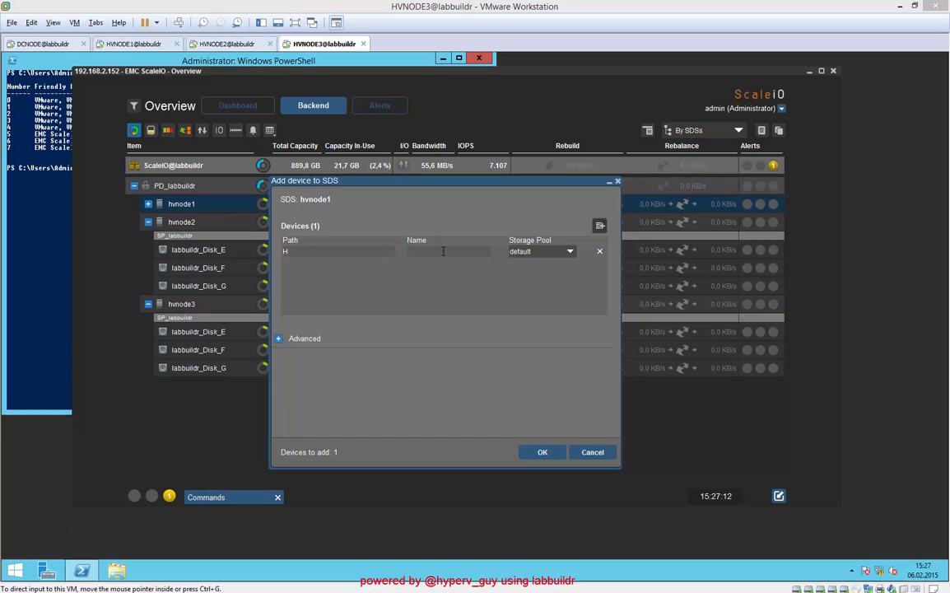
text(labbuildr_H)
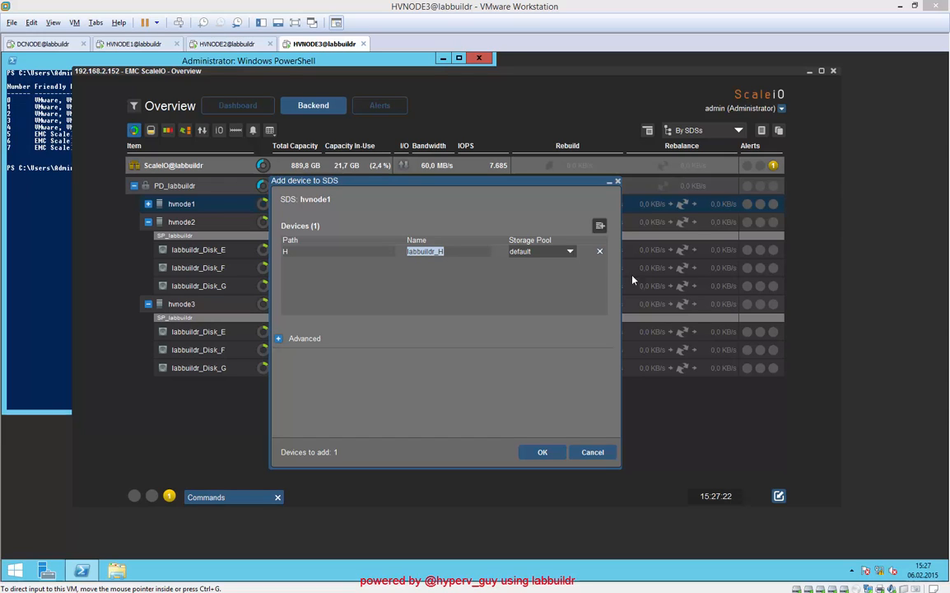
click(569, 251)
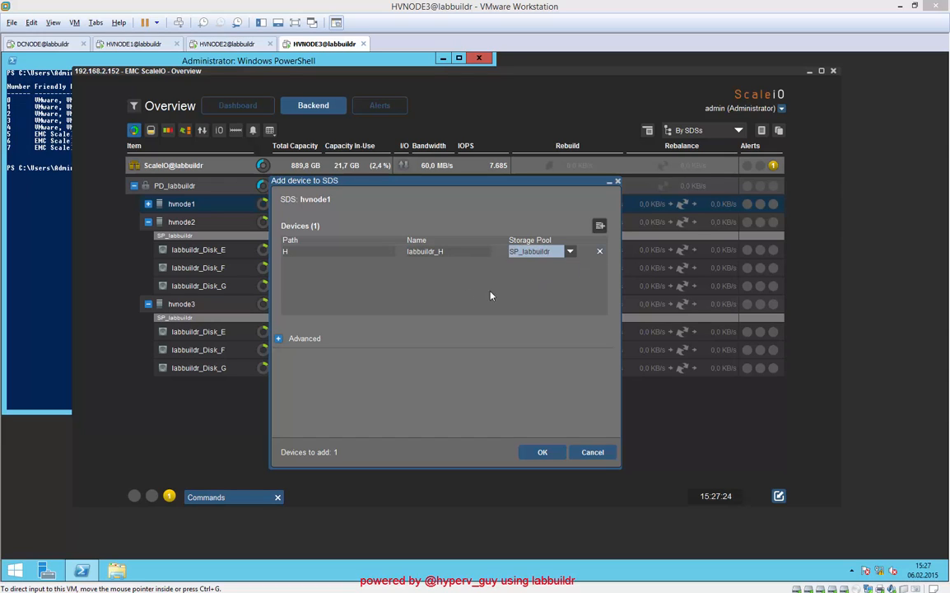
click(298, 338)
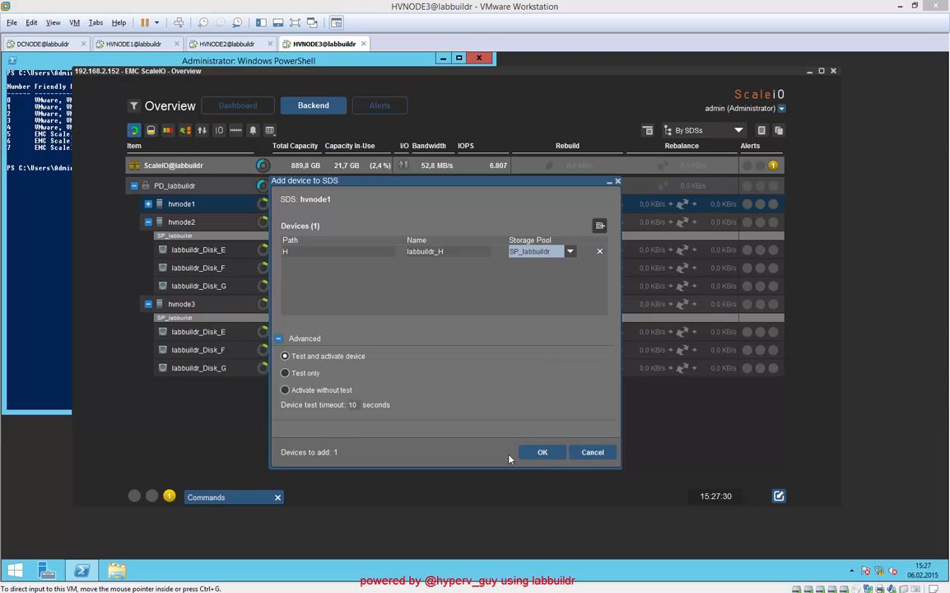
click(541, 451)
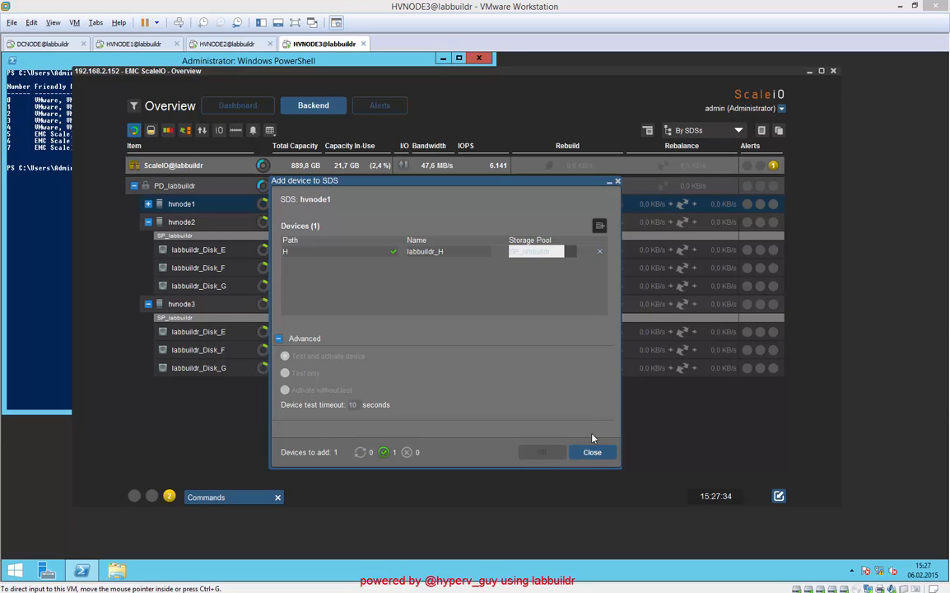
click(592, 452)
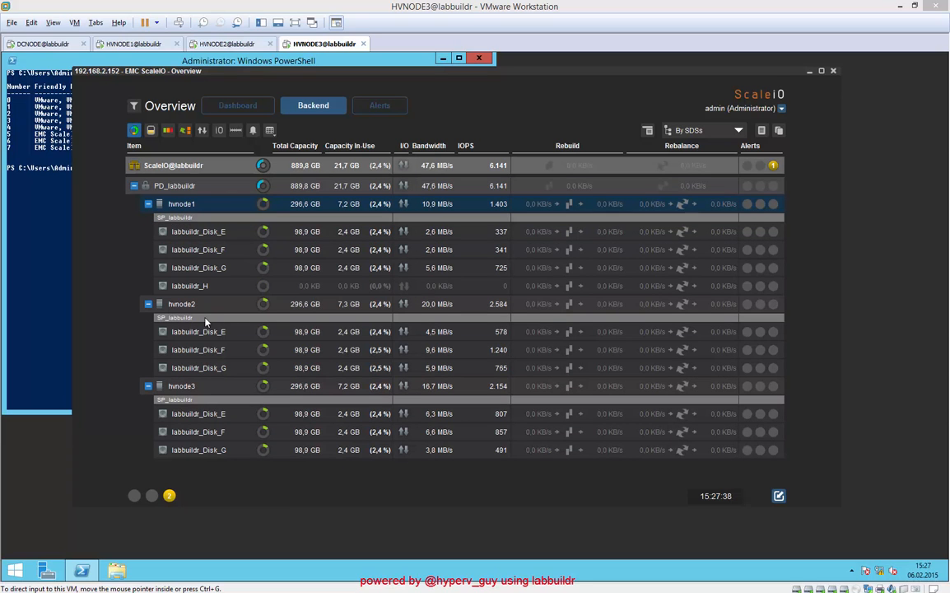
- Add drive H as a new device on hvnode2
right_click(182, 321)
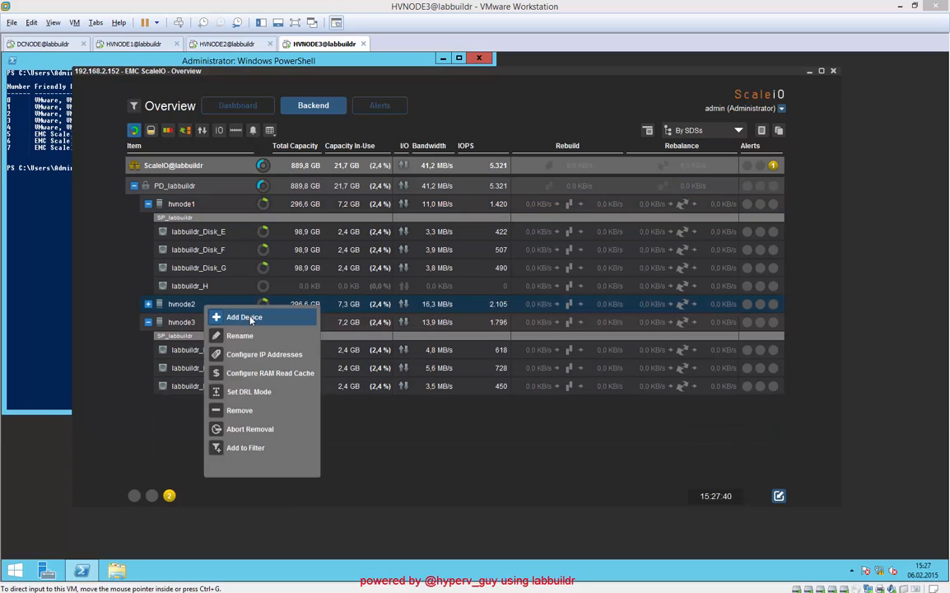
click(244, 317)
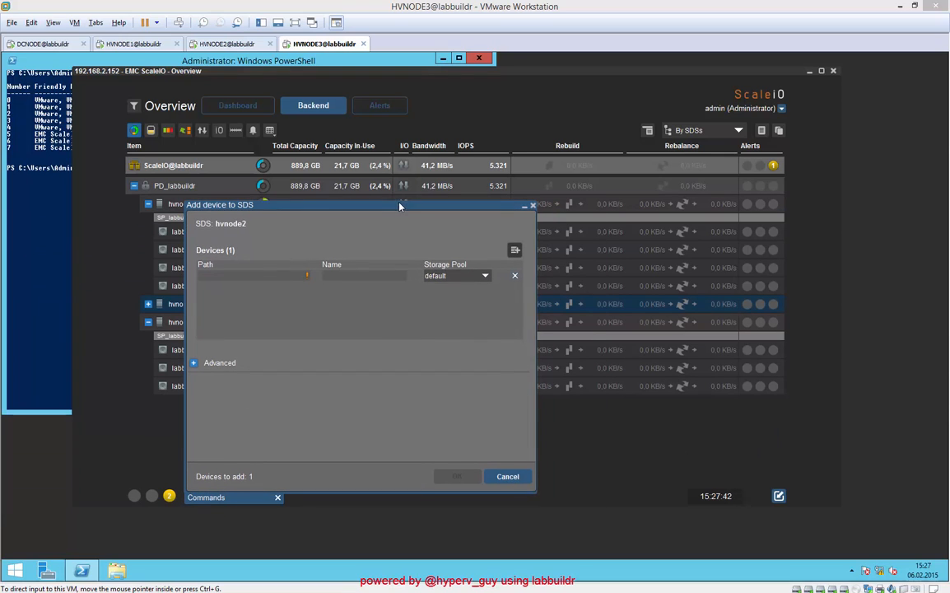
click(365, 273)
text(labbuildr_)
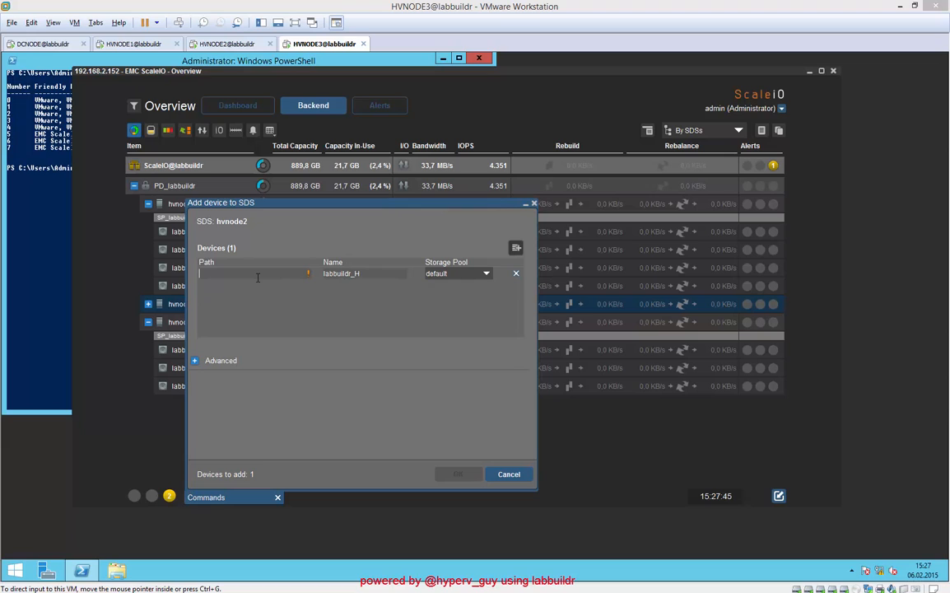
text(H)
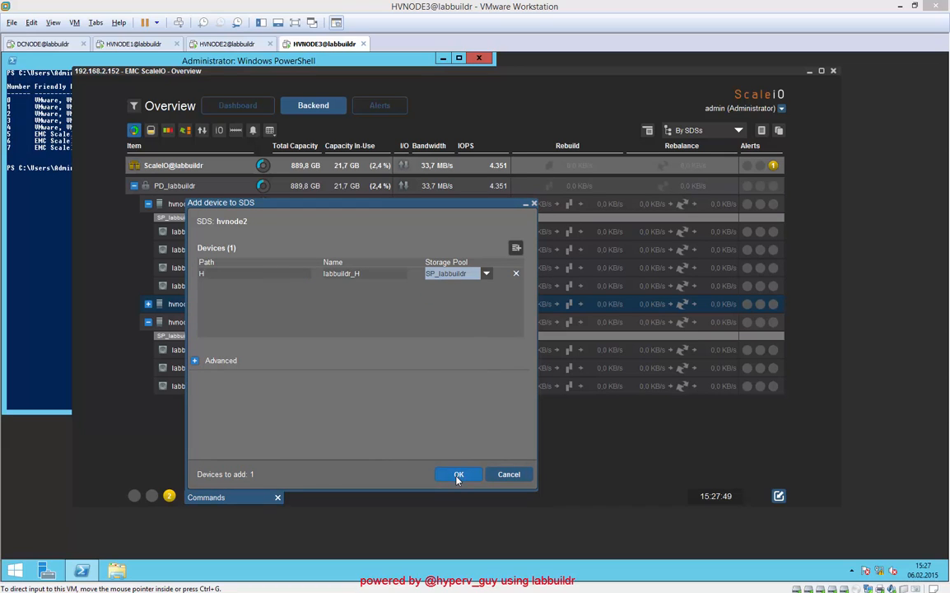
click(458, 473)
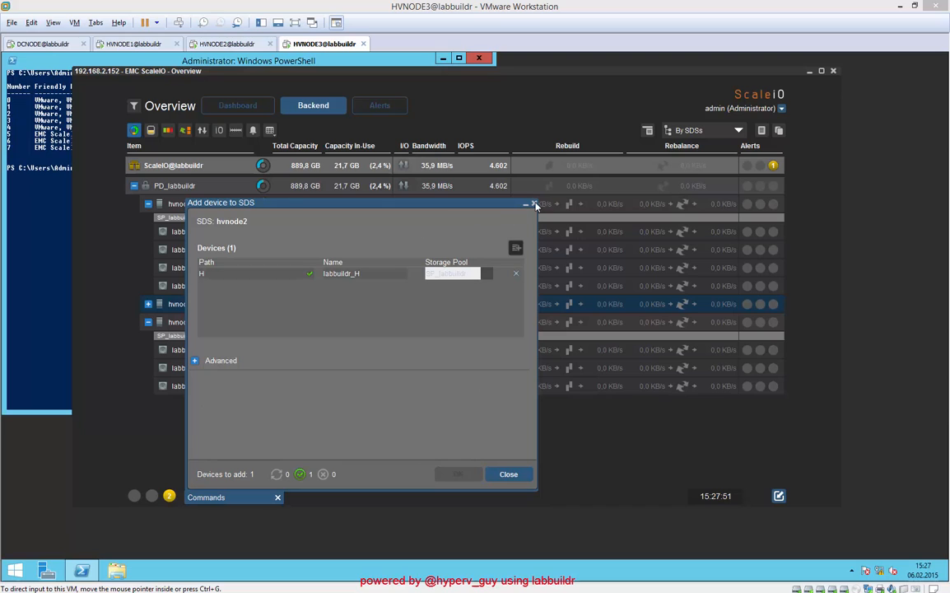
click(508, 473)
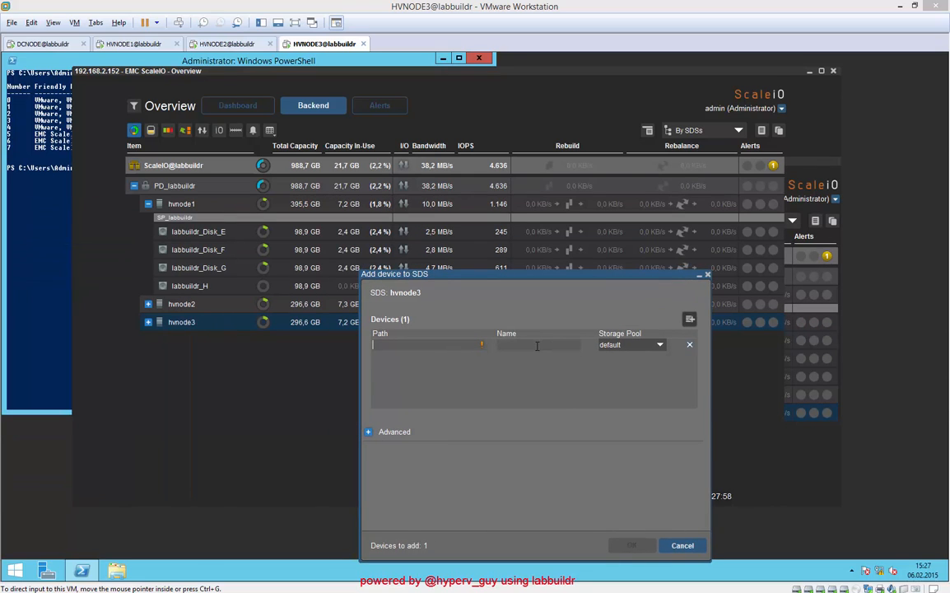
- Add device labbuildr_H to hvnode3, raising capacity to 1.1 TB
text(labbuildr_H)
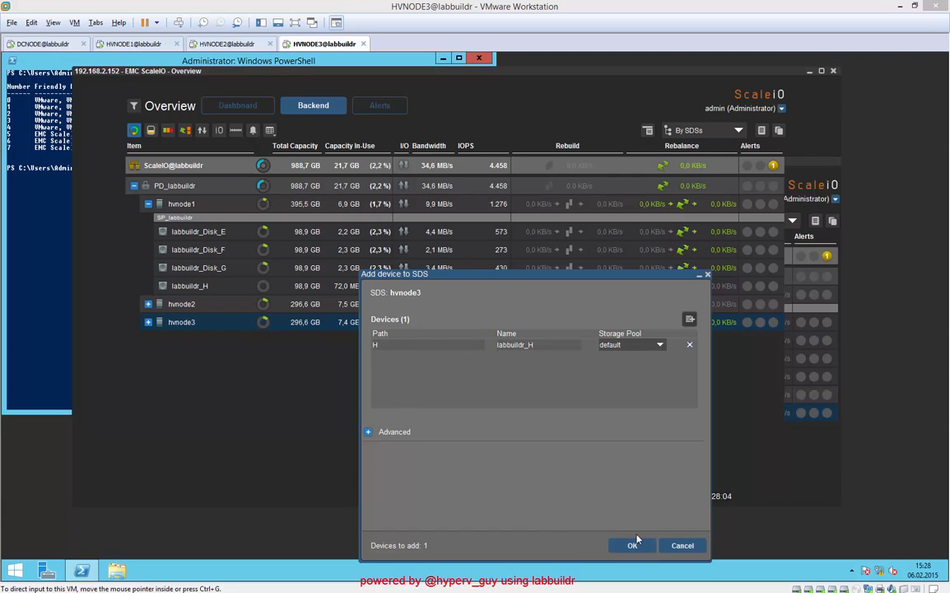
click(632, 546)
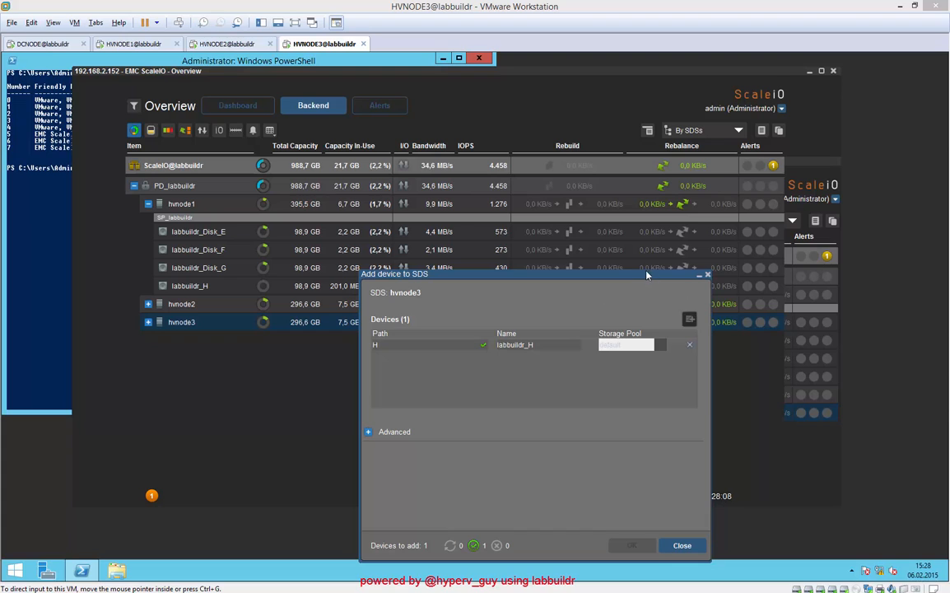
click(682, 545)
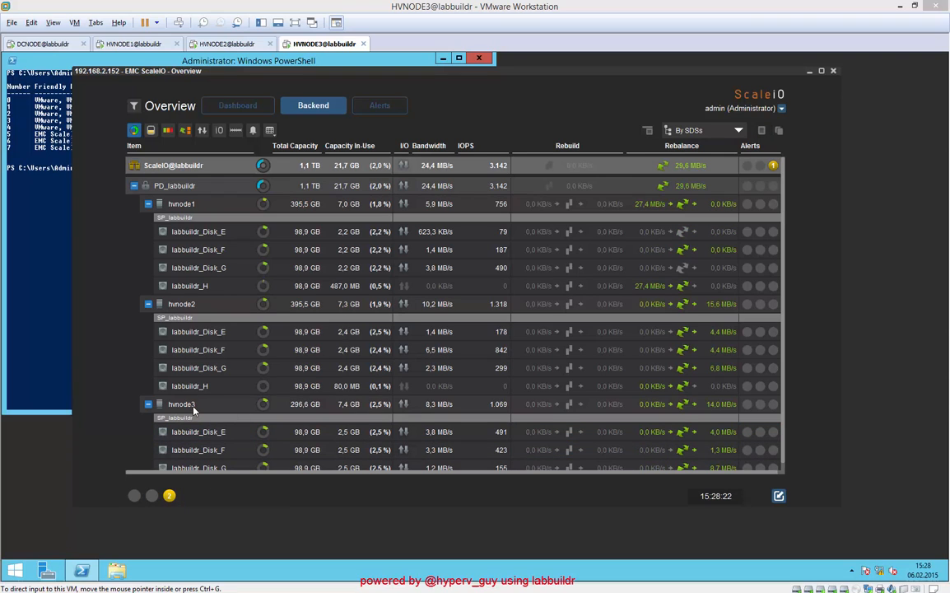
- Add another labbuildr_H device (path H) to hvnode3 in pool SP_labbuildr
right_click(181, 404)
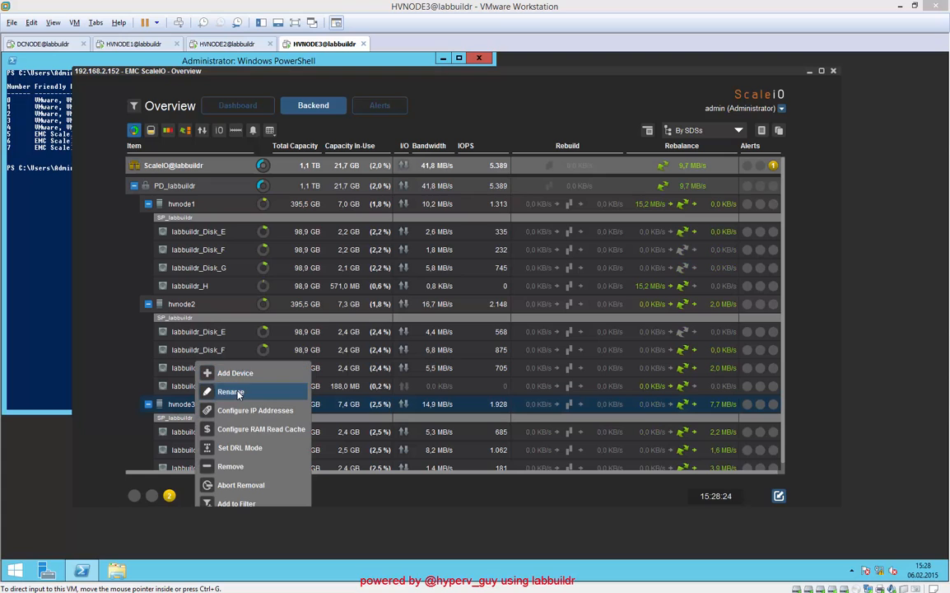
click(231, 392)
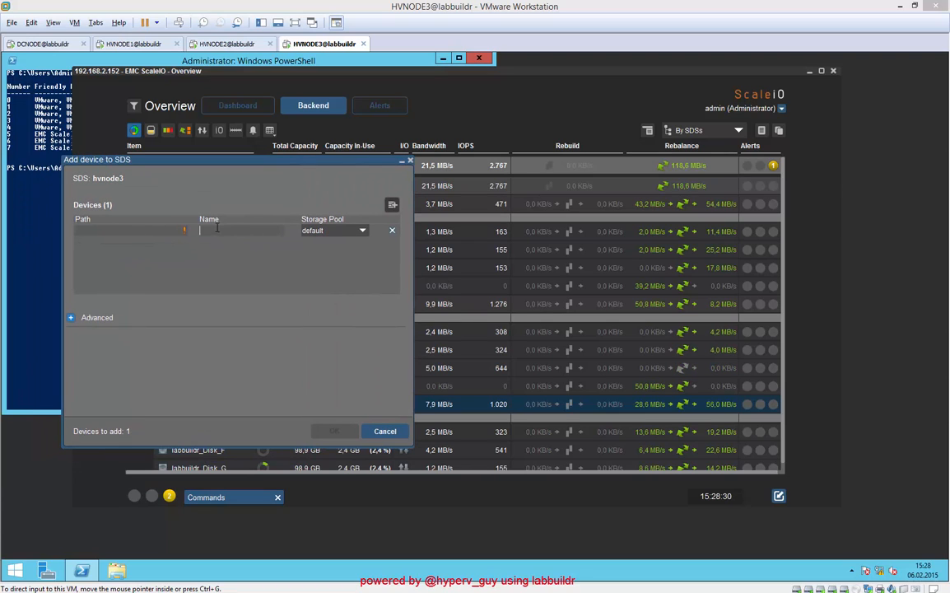
text(labbuildr_H)
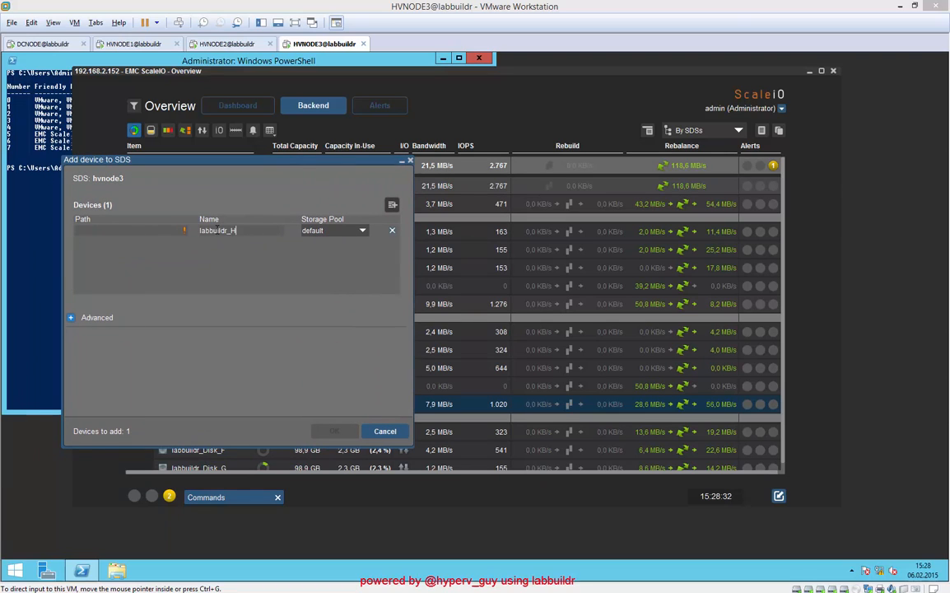
click(334, 231)
text(H)
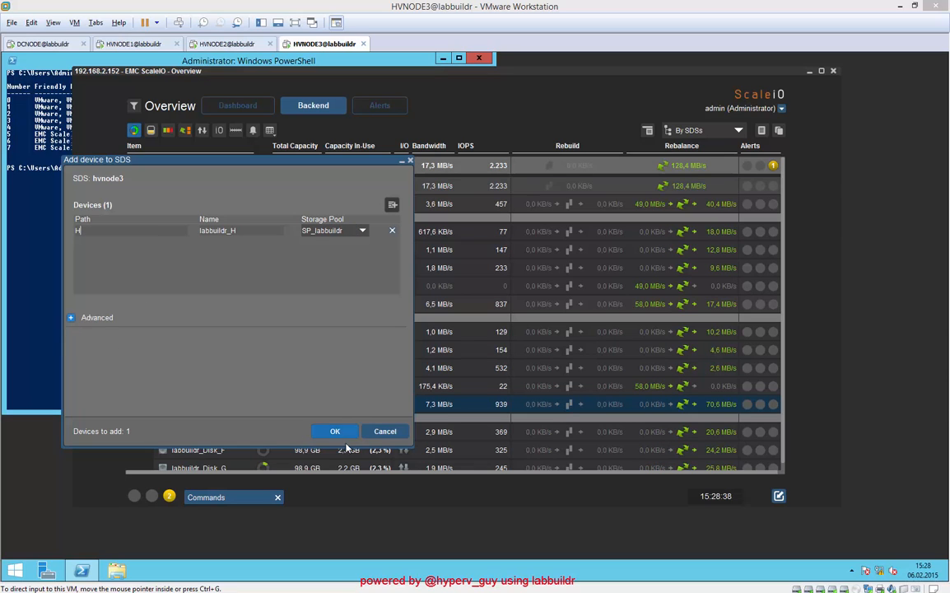
click(73, 317)
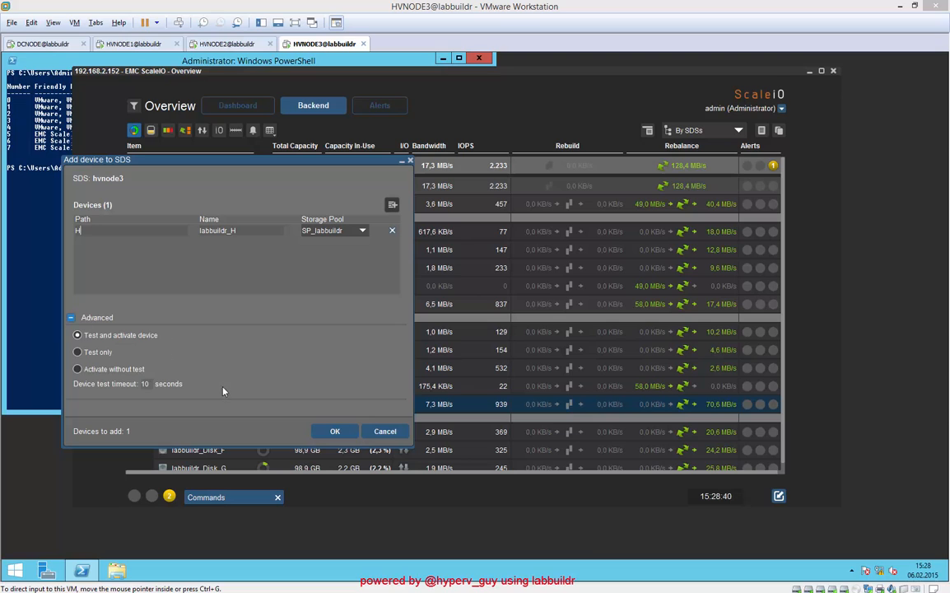
click(334, 431)
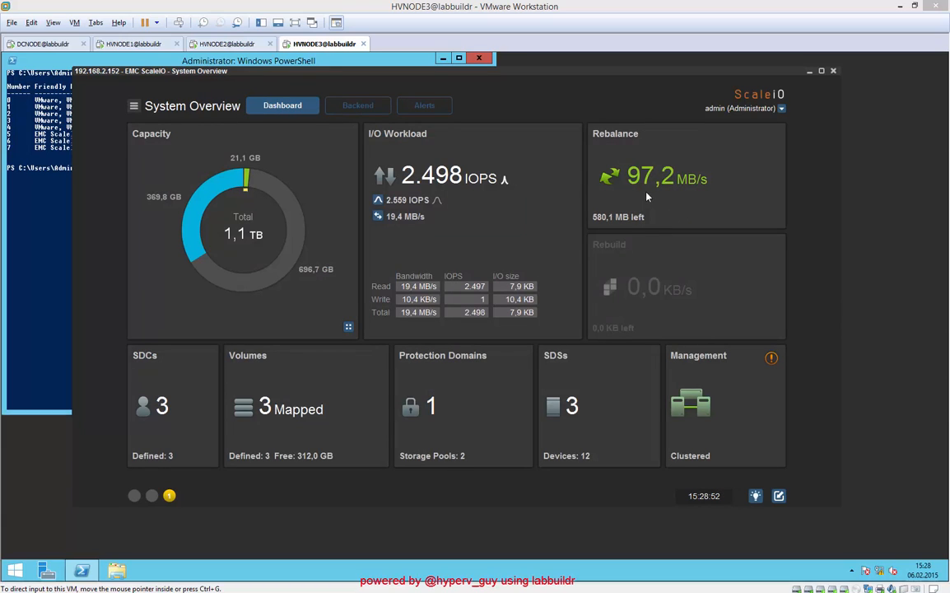
mouse_move(631, 194)
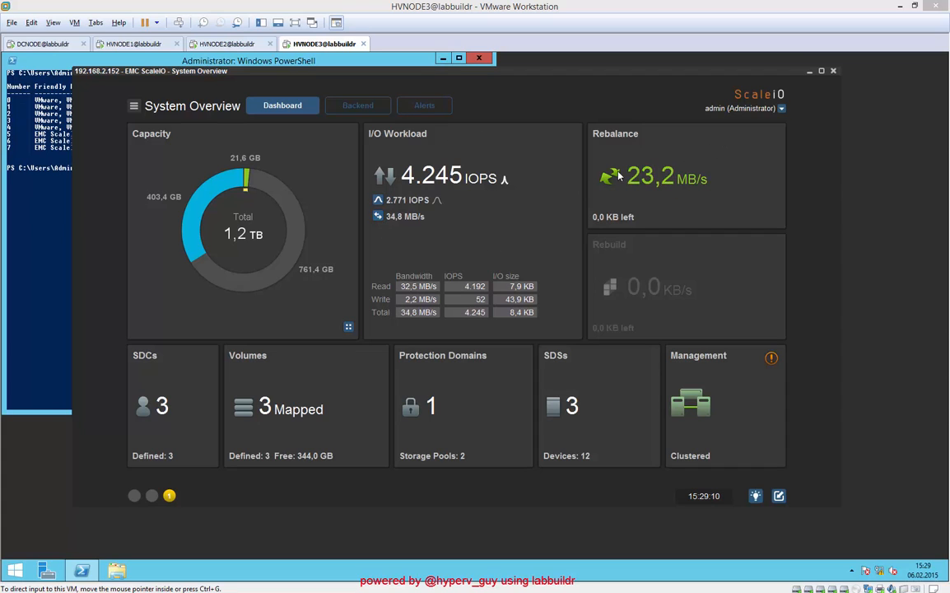
mouse_move(652, 189)
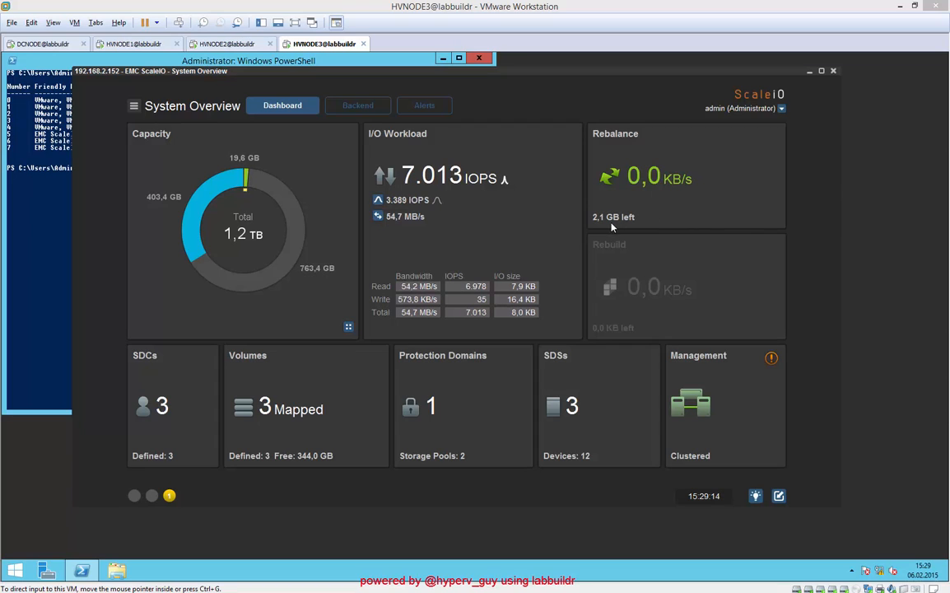
mouse_move(599, 226)
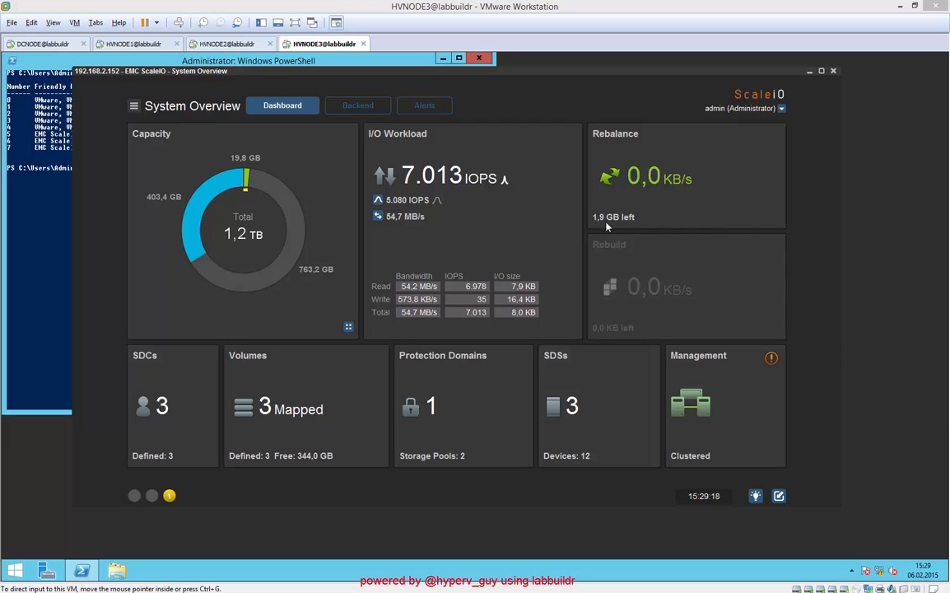
mouse_move(492, 163)
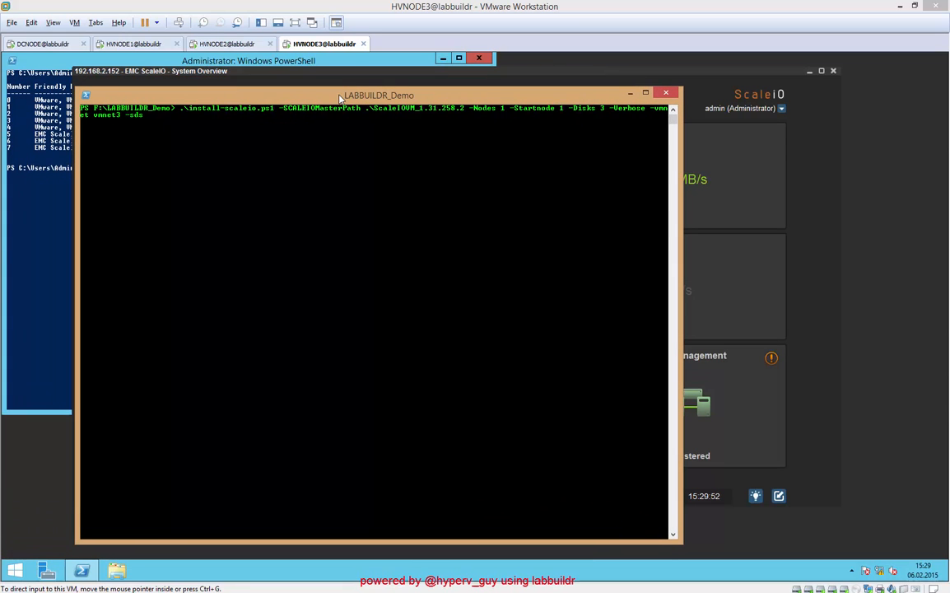
mouse_move(312, 131)
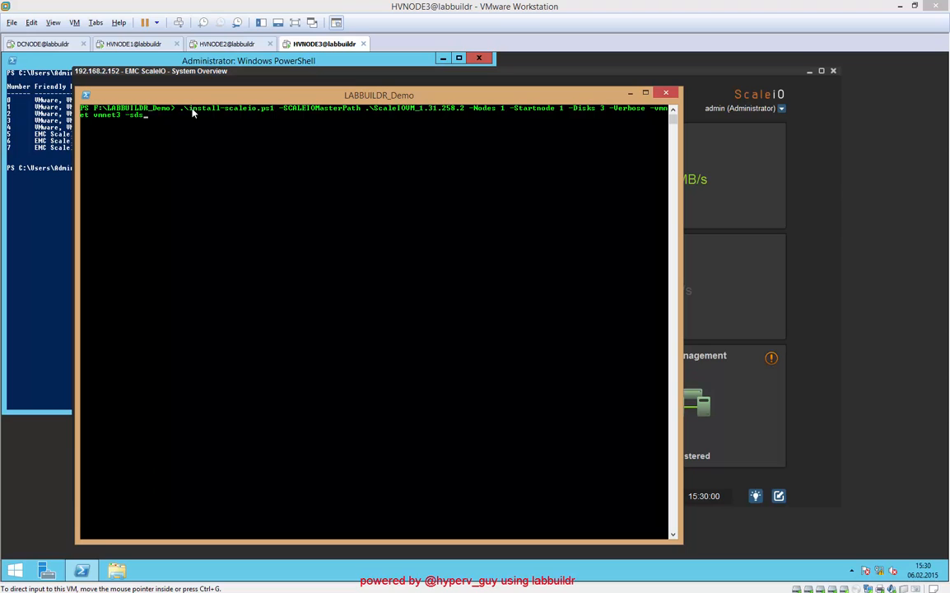
mouse_move(183, 117)
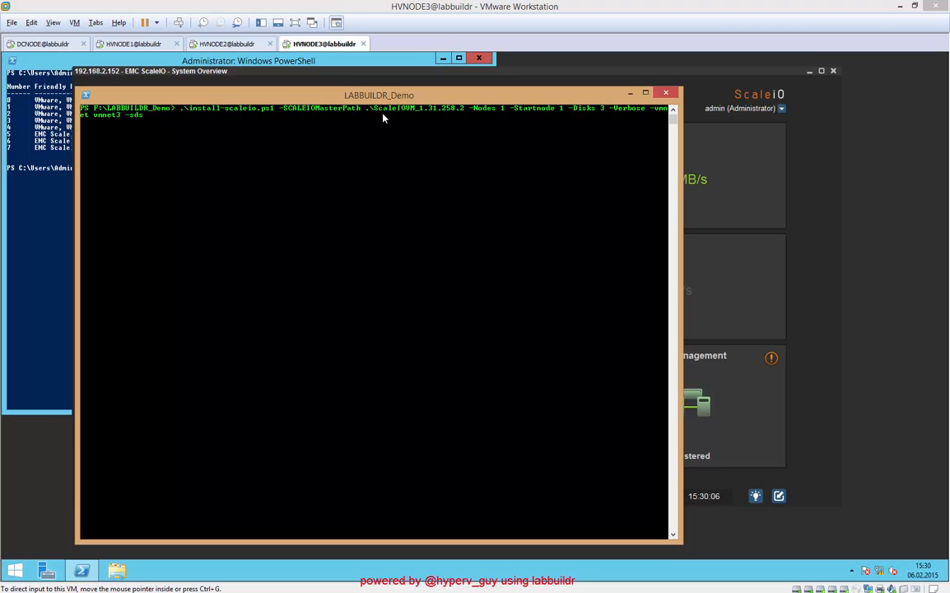
mouse_move(424, 115)
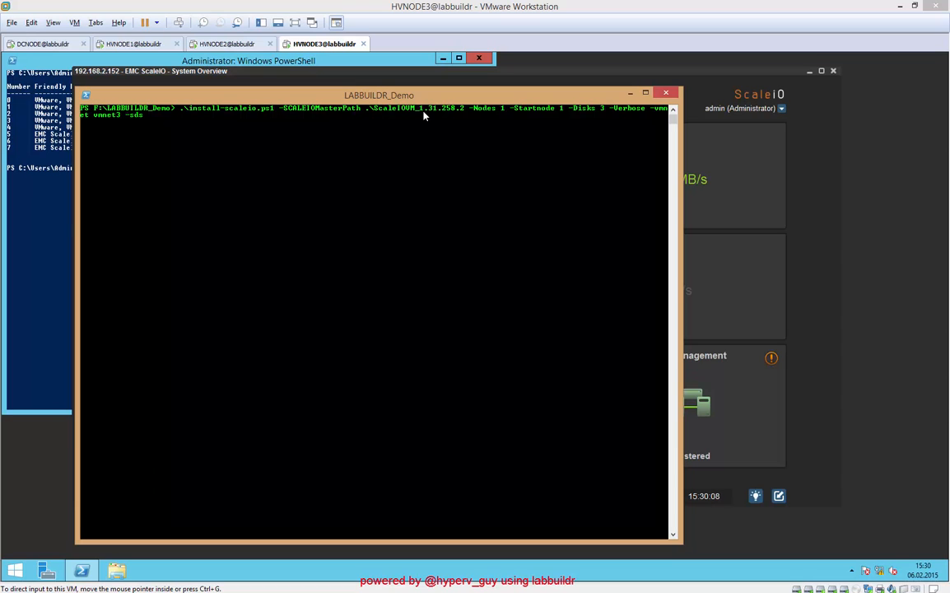
mouse_move(499, 117)
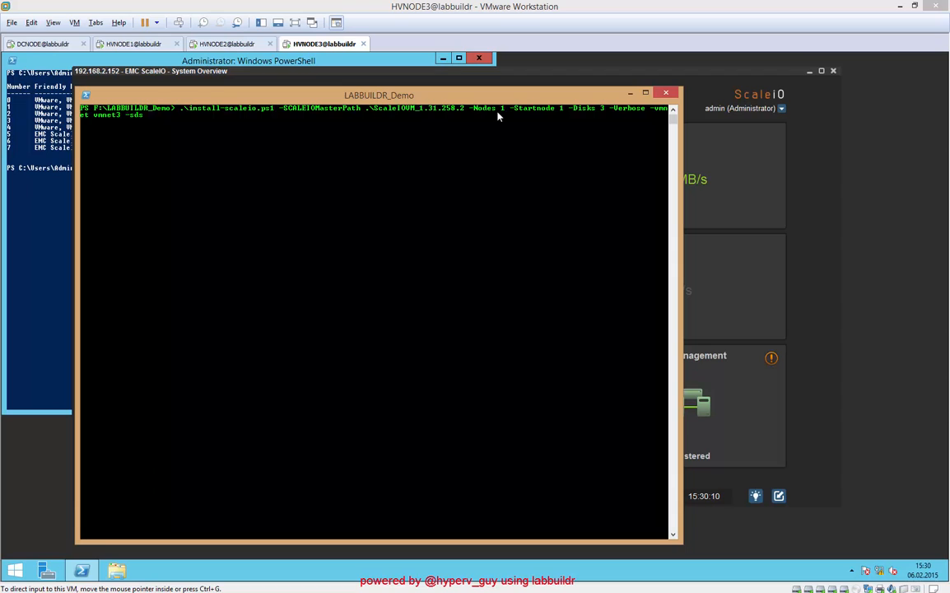
mouse_move(604, 121)
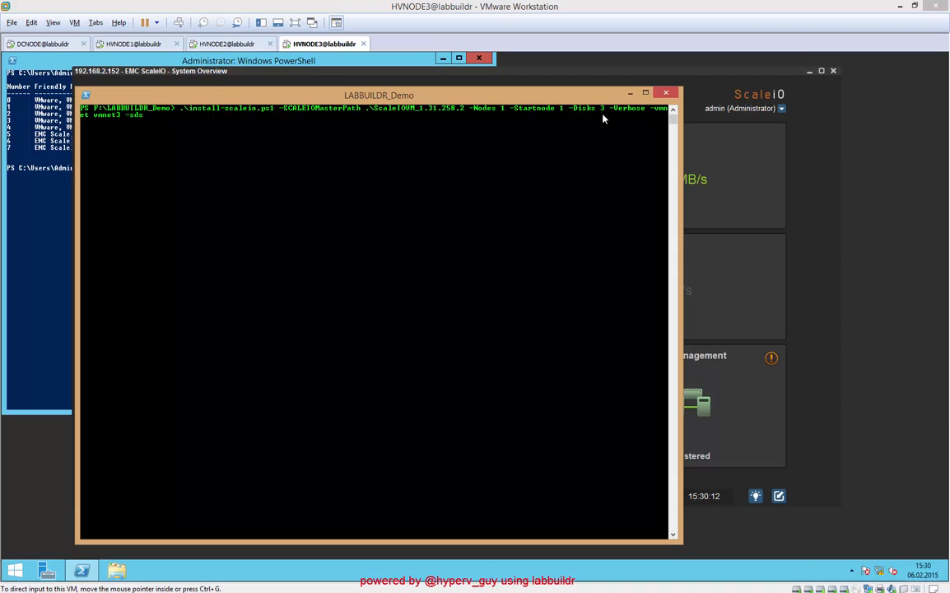
mouse_move(596, 123)
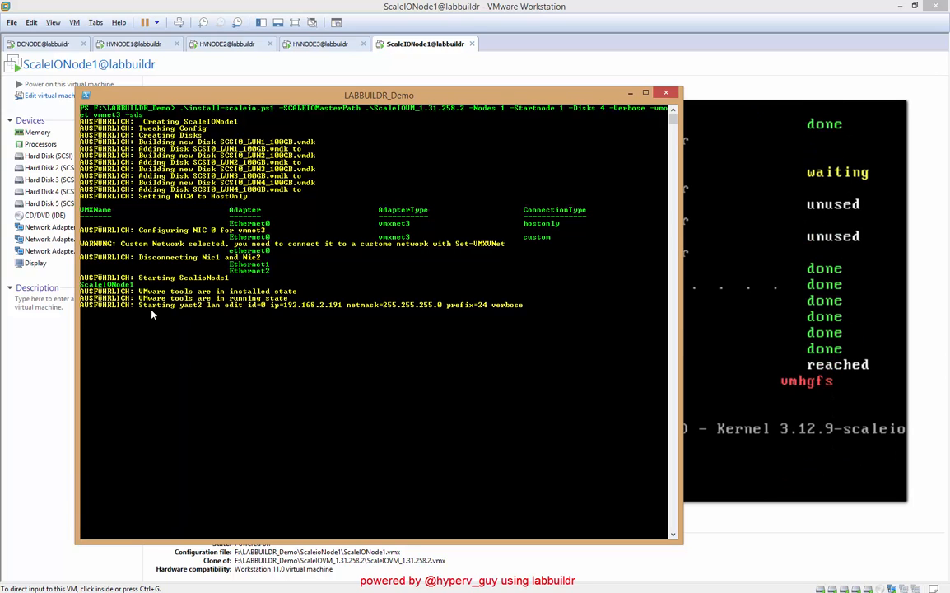
mouse_move(328, 314)
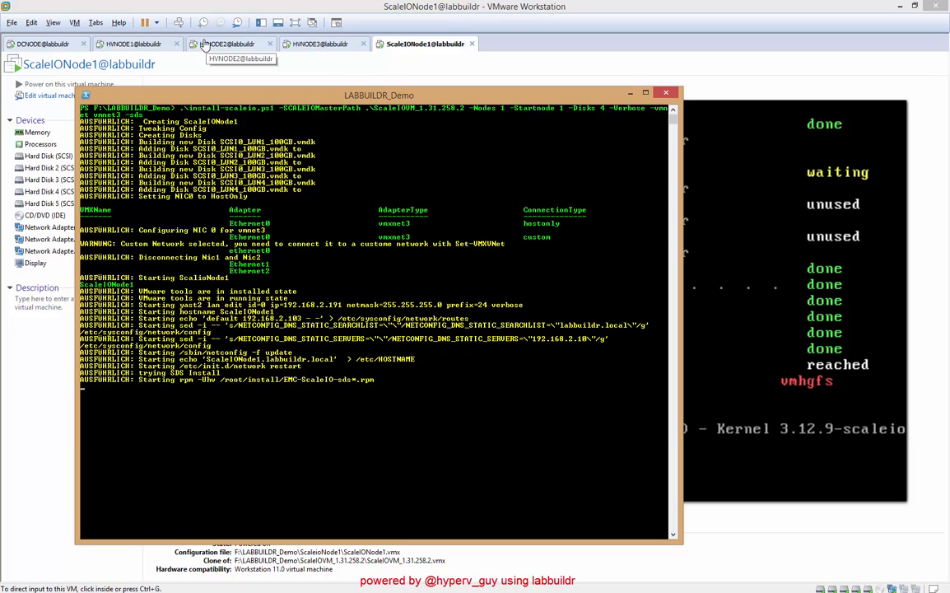
- Ping 192.168.2.191 from HVNODE3 PowerShell, then bring up ScaleIONode1's console
click(132, 47)
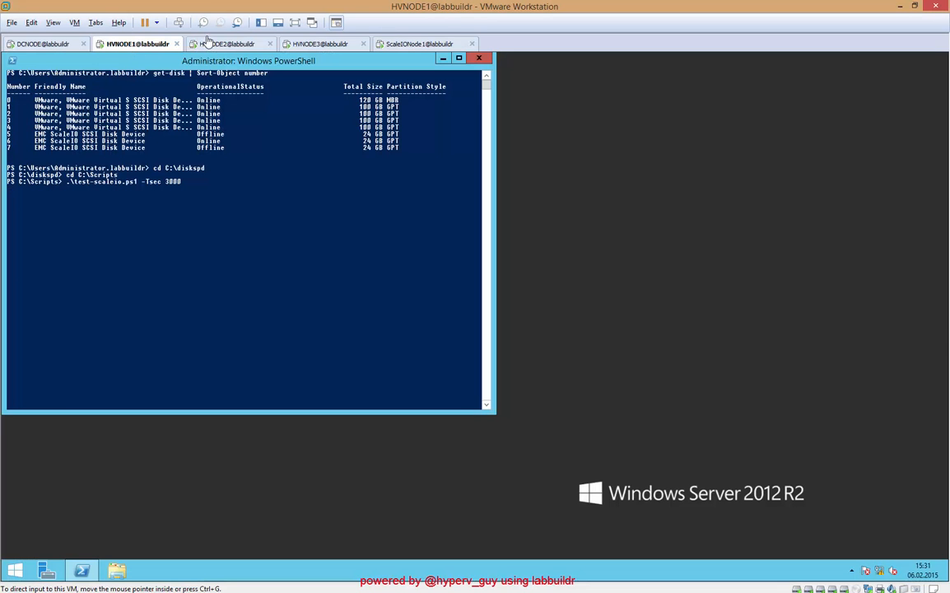
click(334, 44)
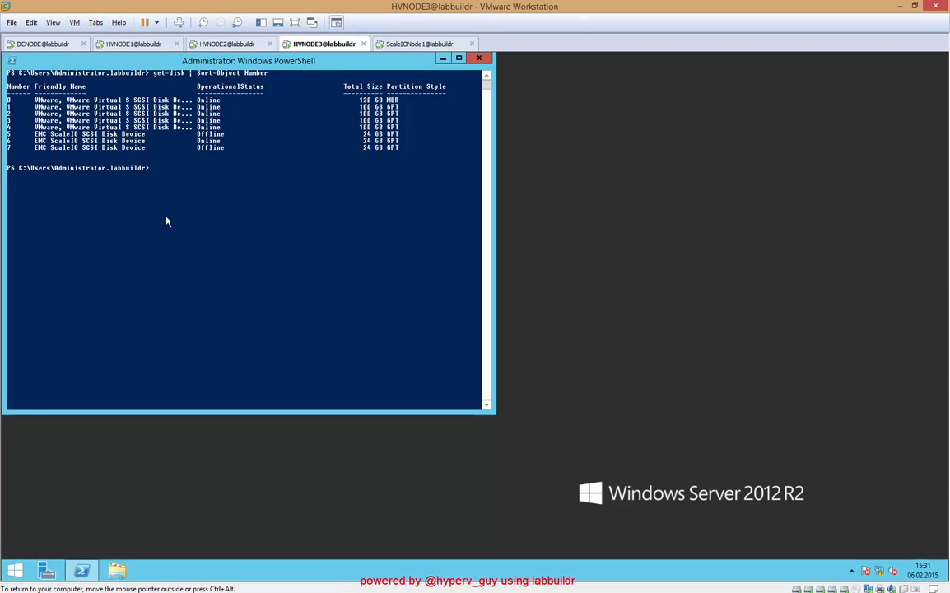
text(ping)
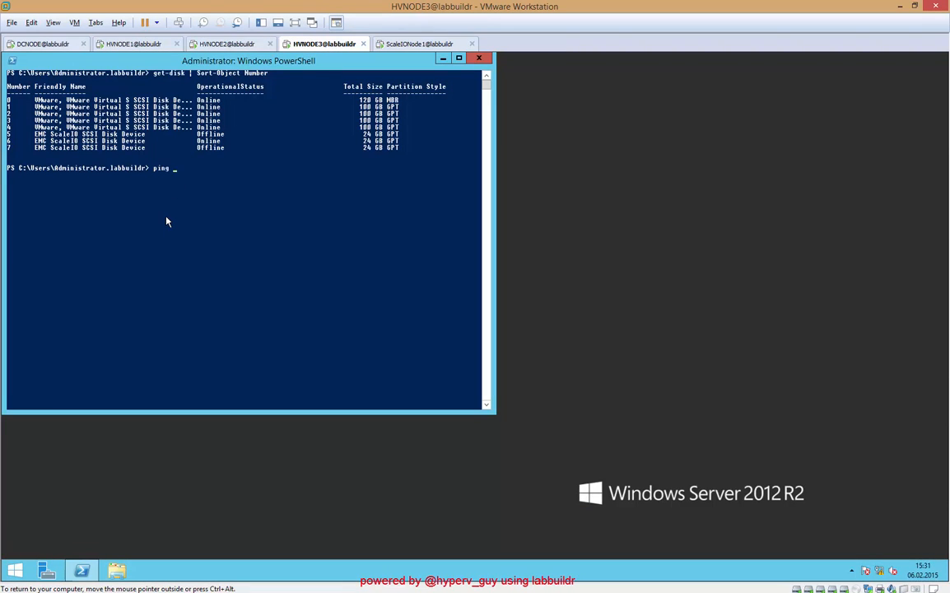
text(192.1)
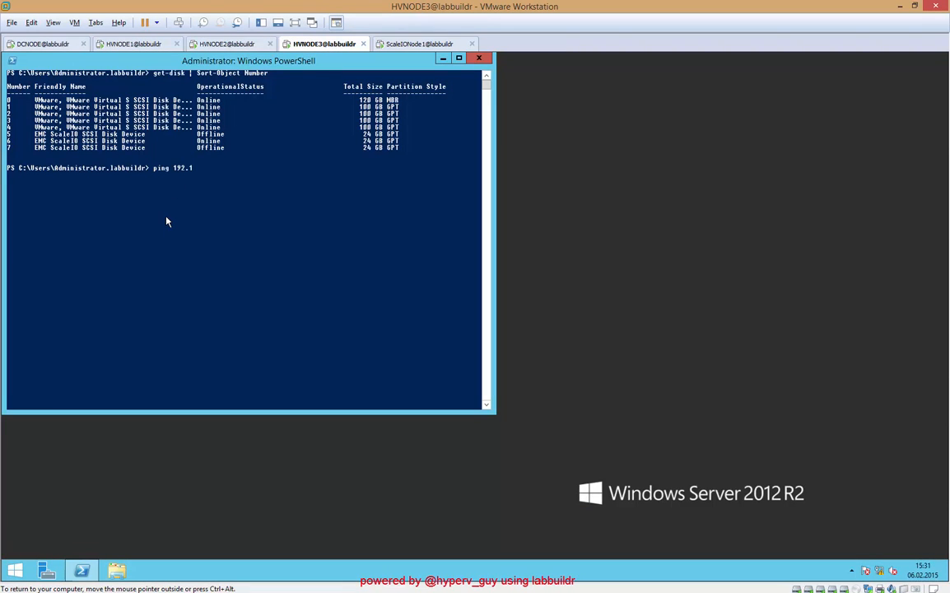
text(68.2.191)
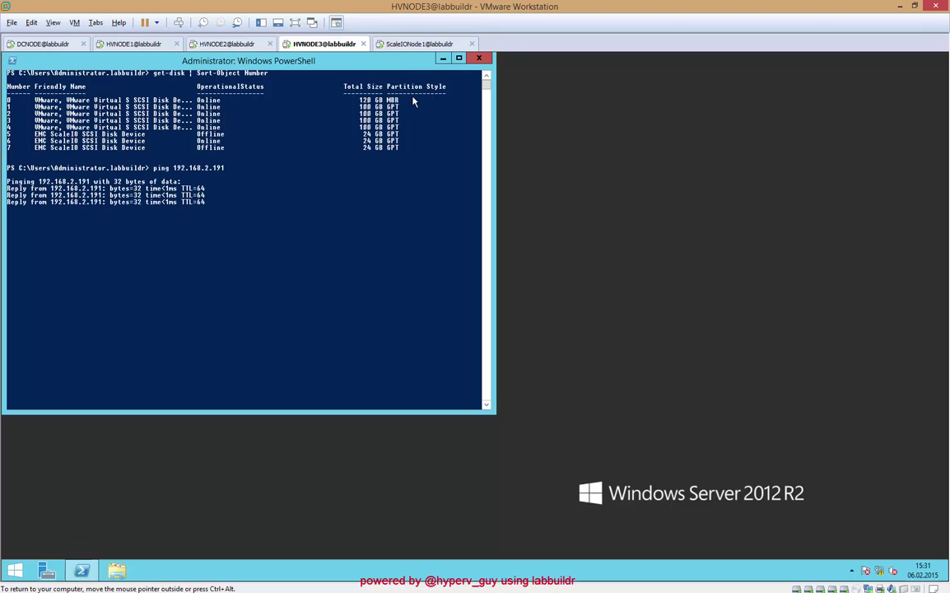
click(433, 44)
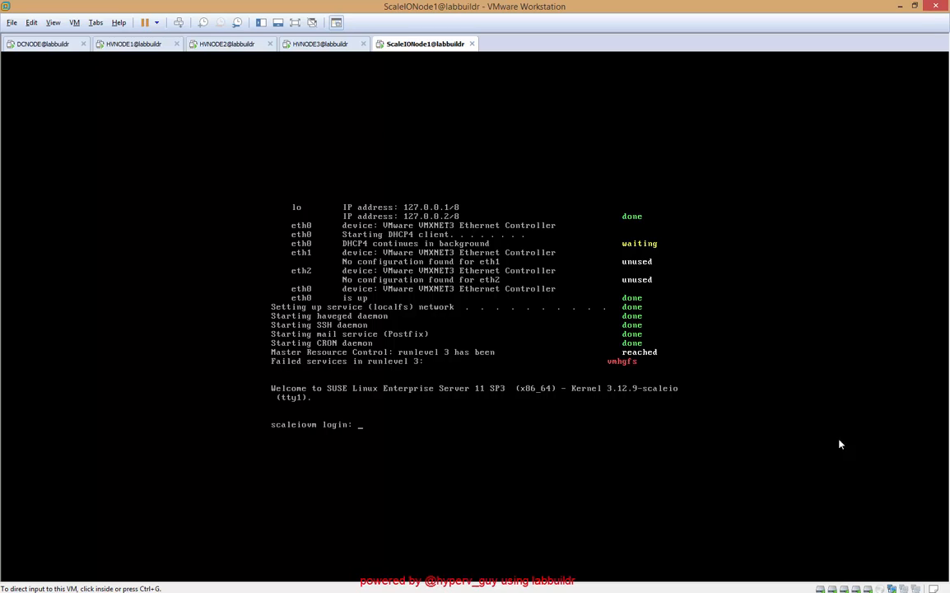
- Log in as root on ScaleIONode1 and run ifconfig
text(root)
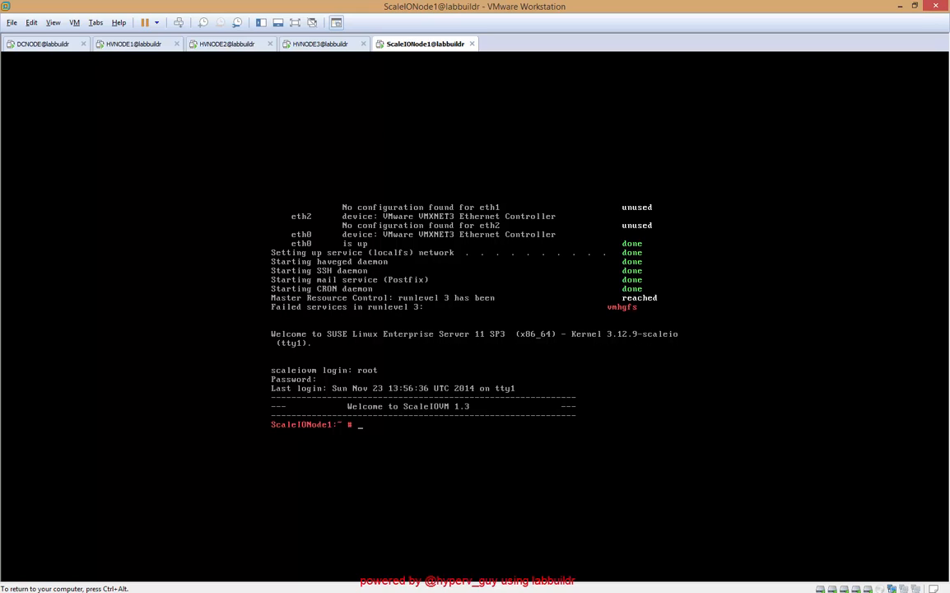
text(ifconfig)
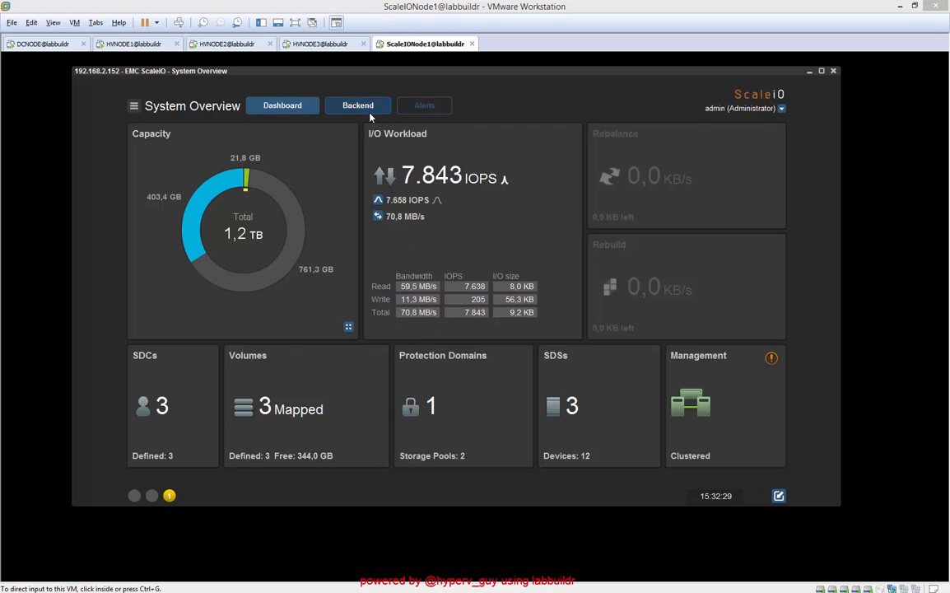
- Fill in Add SDS for PD_labbuildr: ScaleIO_Linux1, IP 192.168.2.191, device /dev/sdb
click(357, 105)
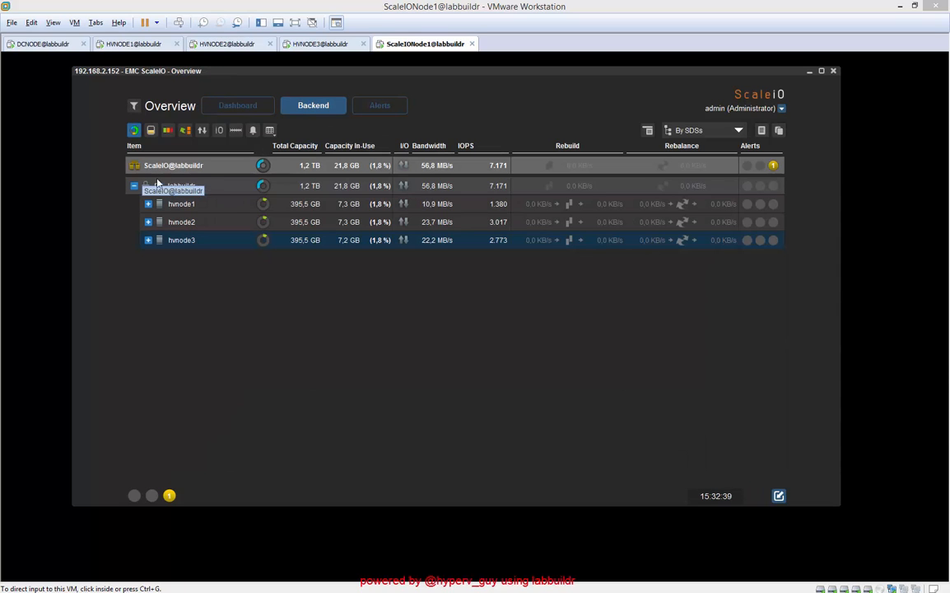
right_click(173, 185)
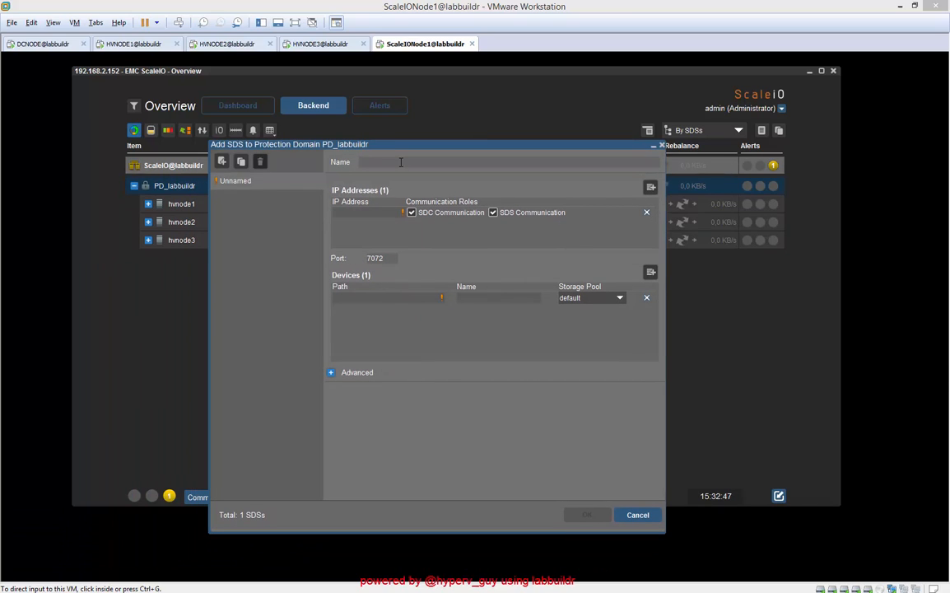
text(ScaleIO_Linux)
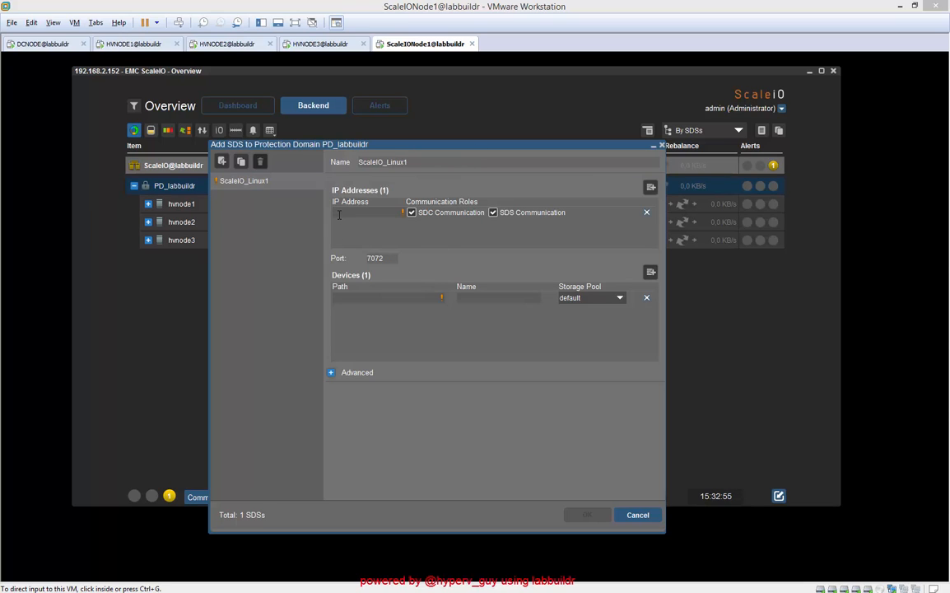
text(192.1)
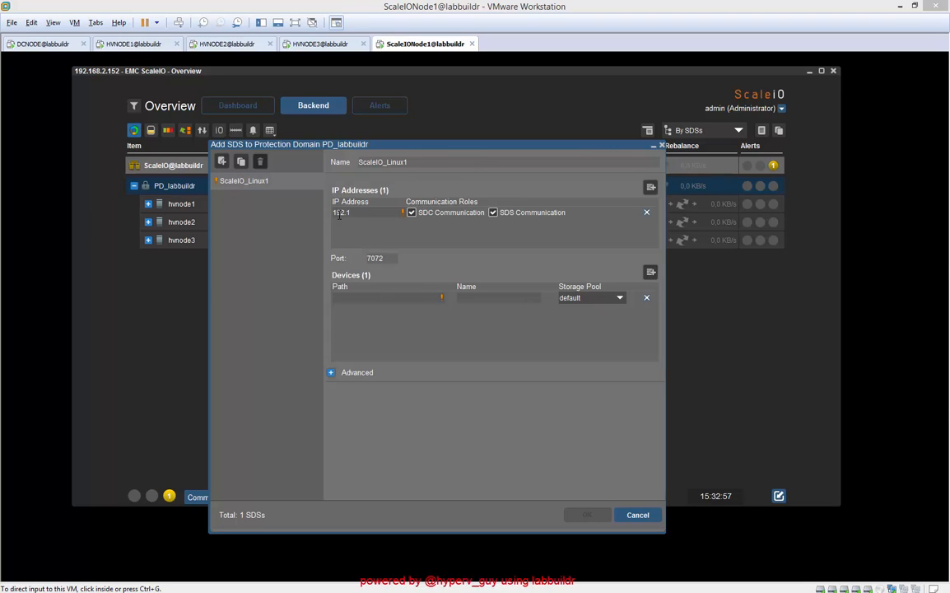
text(192.168.2.1)
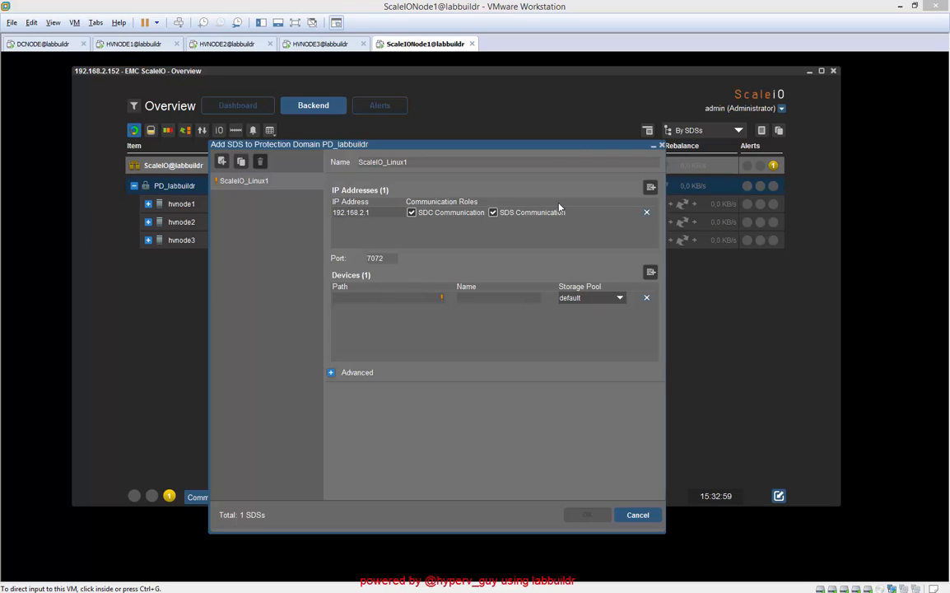
mouse_move(506, 290)
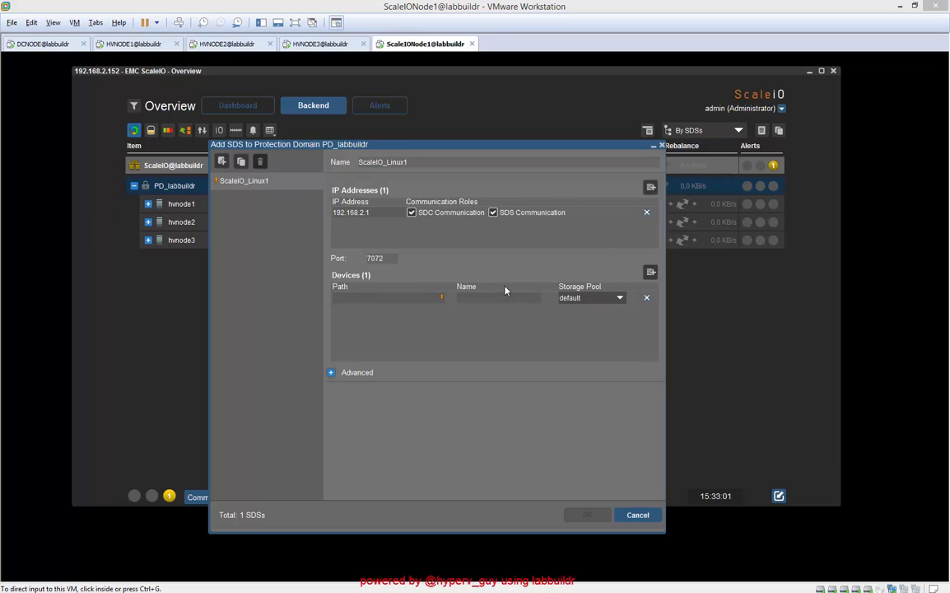
text(91)
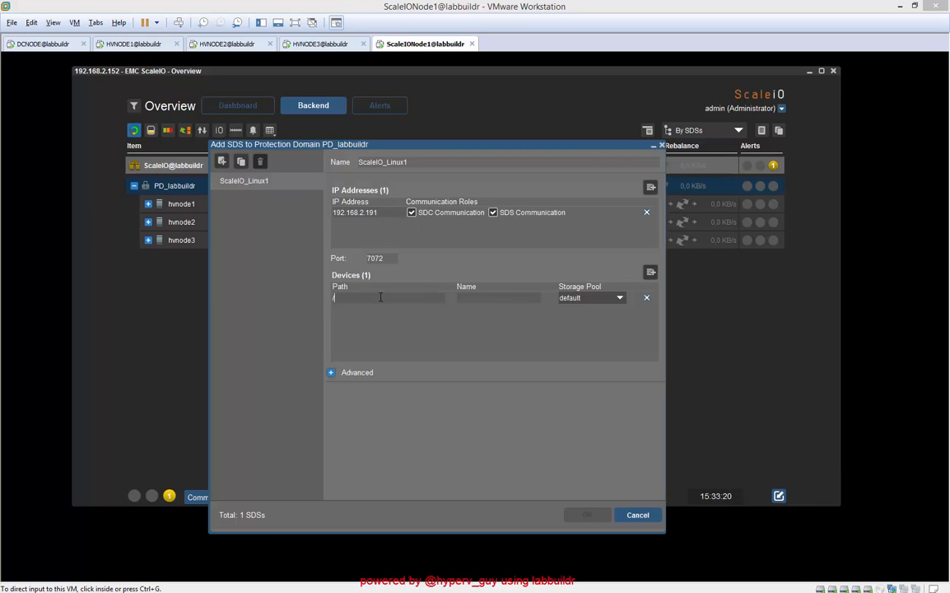
text(/dev/sdb)
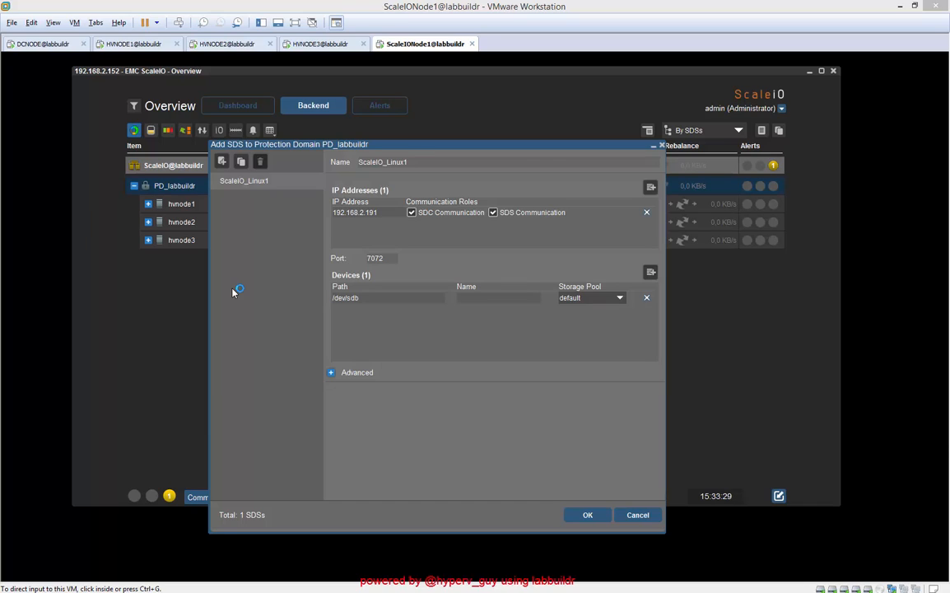
- Assign pool SP_labbuildr and enter device paths /dev/sdb and /dev/sdc
click(618, 298)
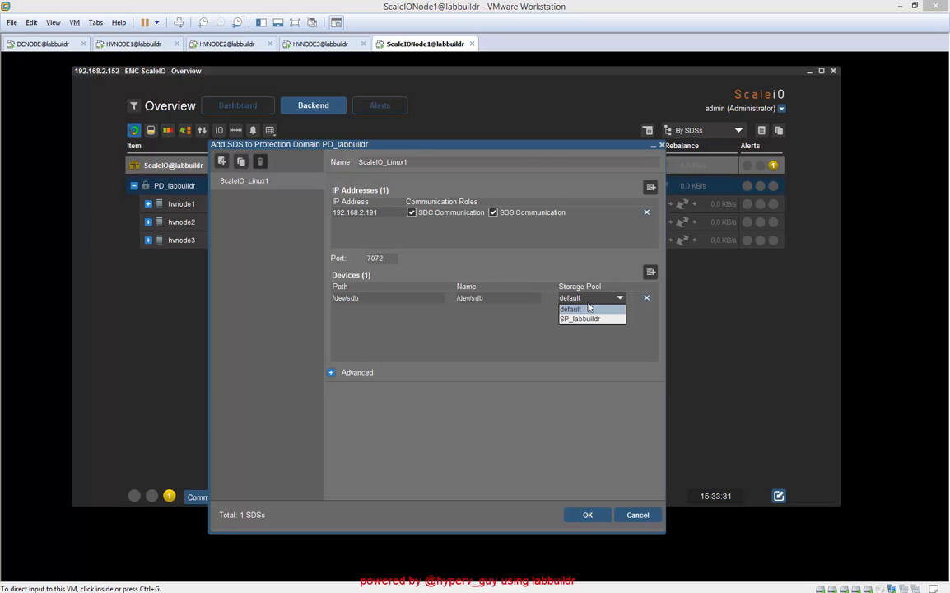
click(579, 319)
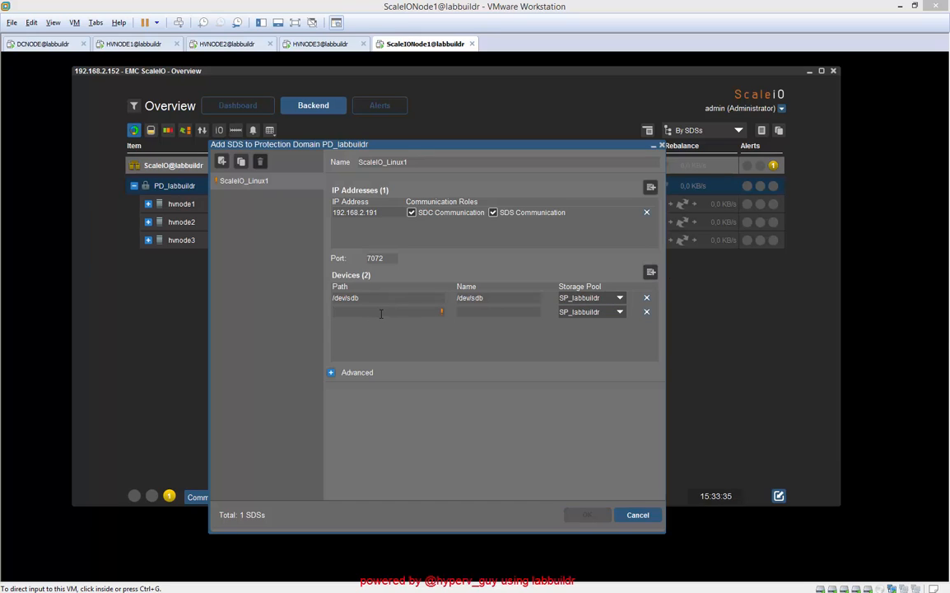
text(/dev/sdb)
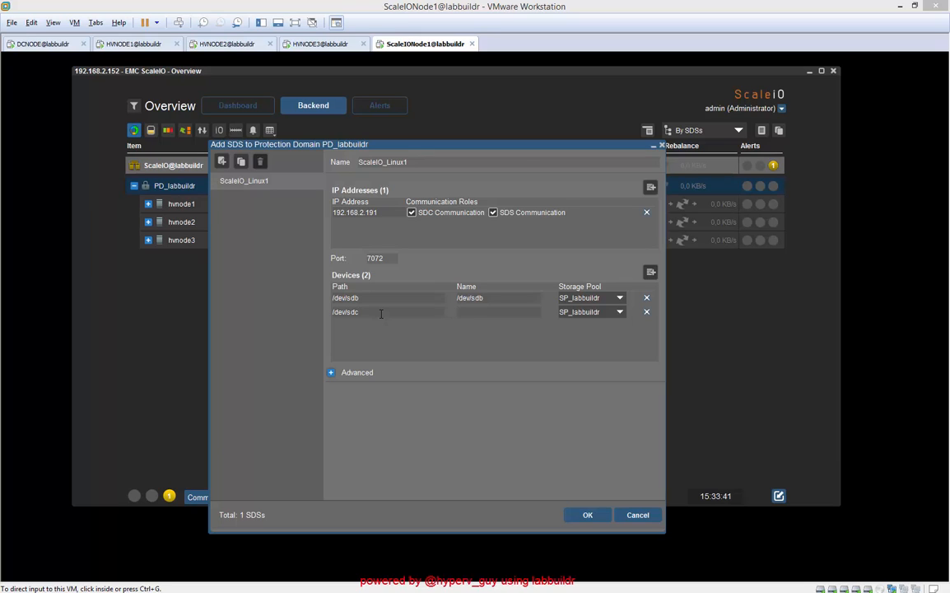
text(/dev/sdc)
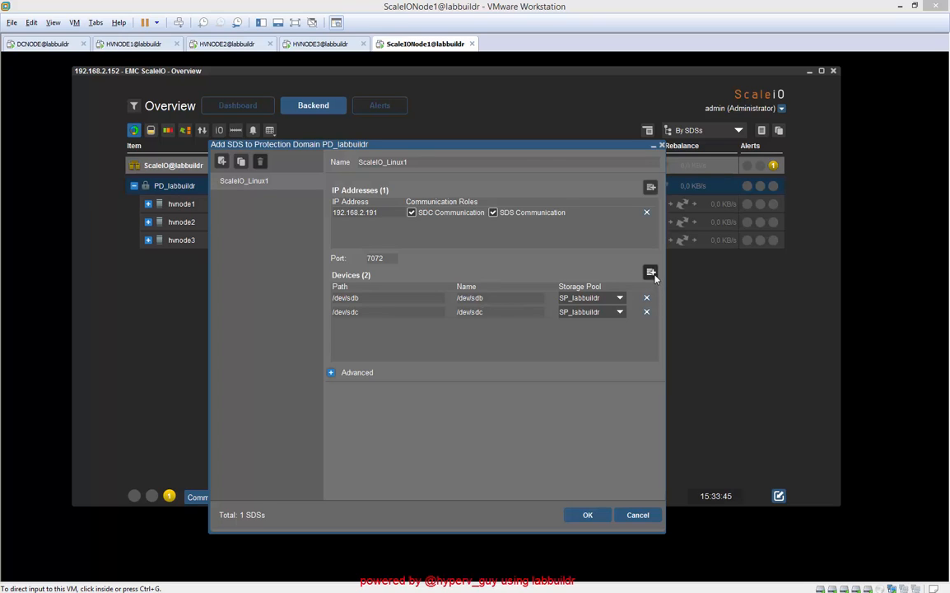
- Add third and fourth device entries /dev/sdd and /dev/sde
click(650, 272)
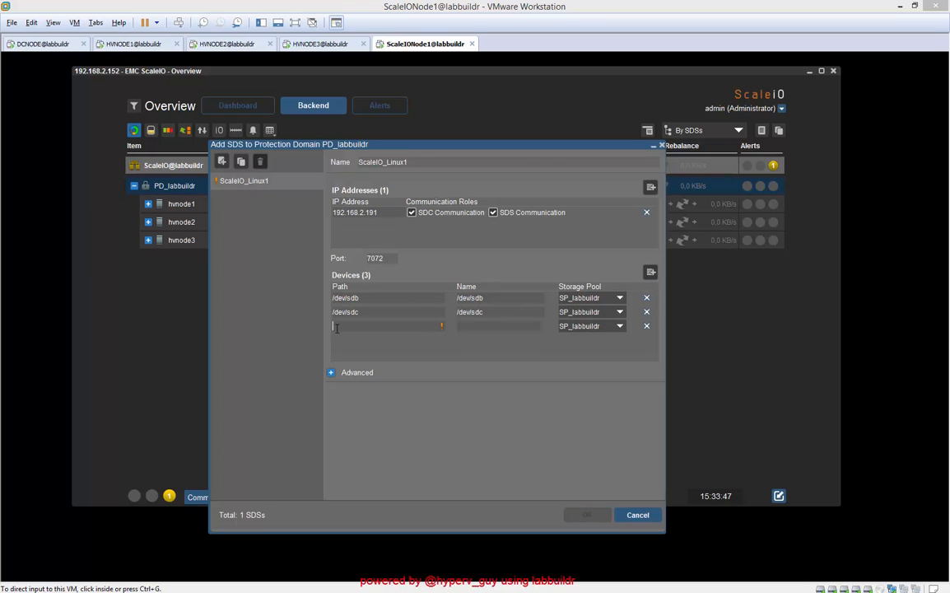
text(/dev/sdb)
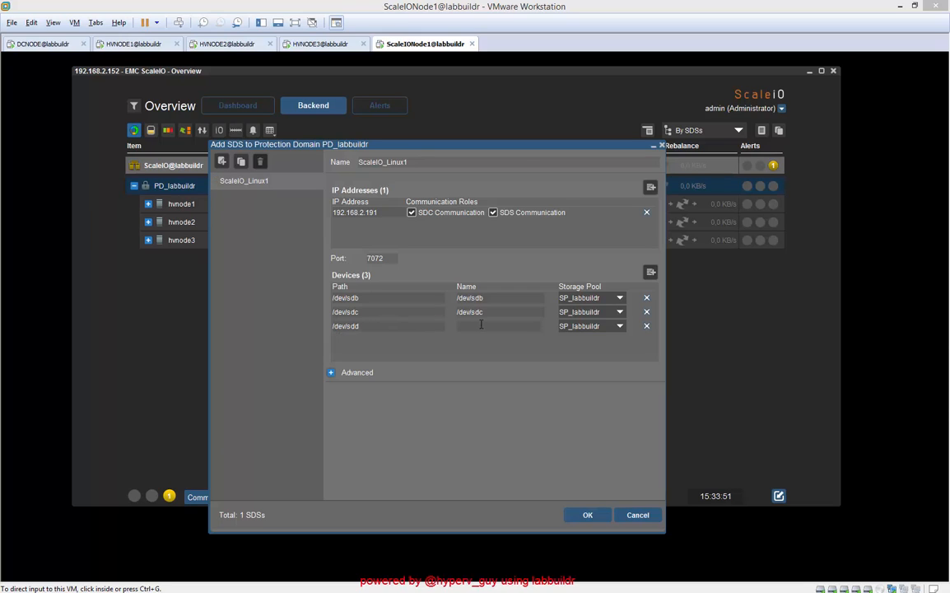
text(/dev/sdd)
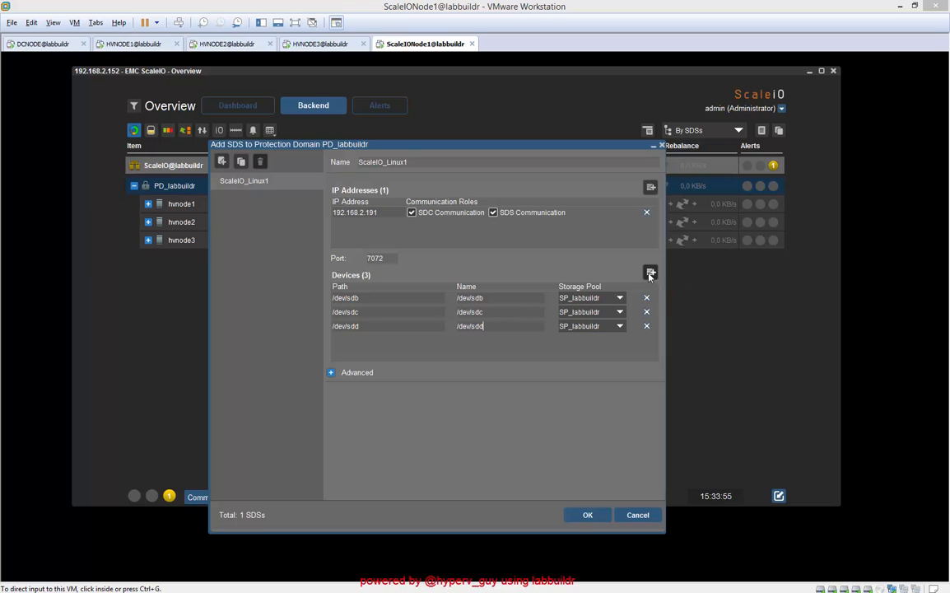
click(651, 271)
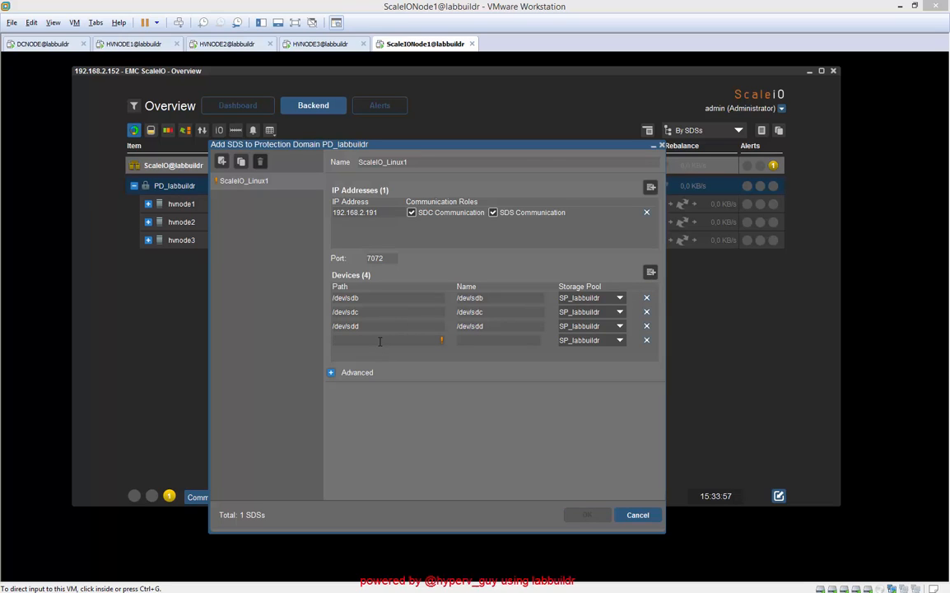
text(/dev/sdd)
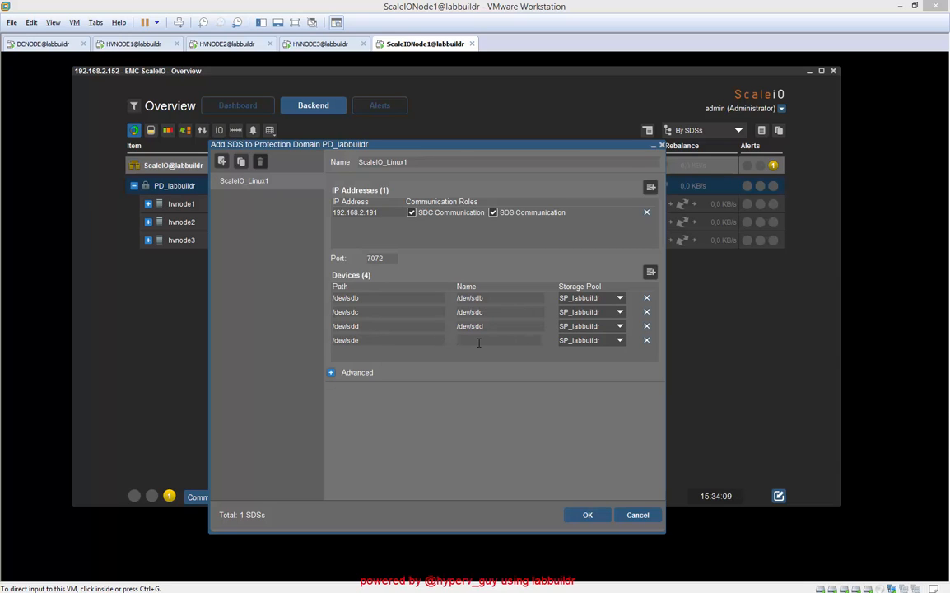
text(/dev/sde)
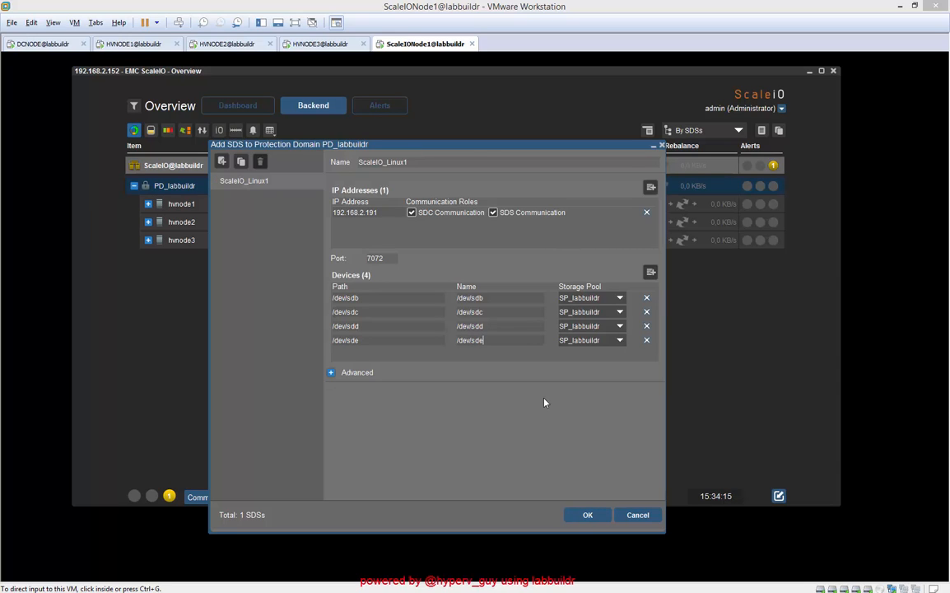
mouse_move(323, 372)
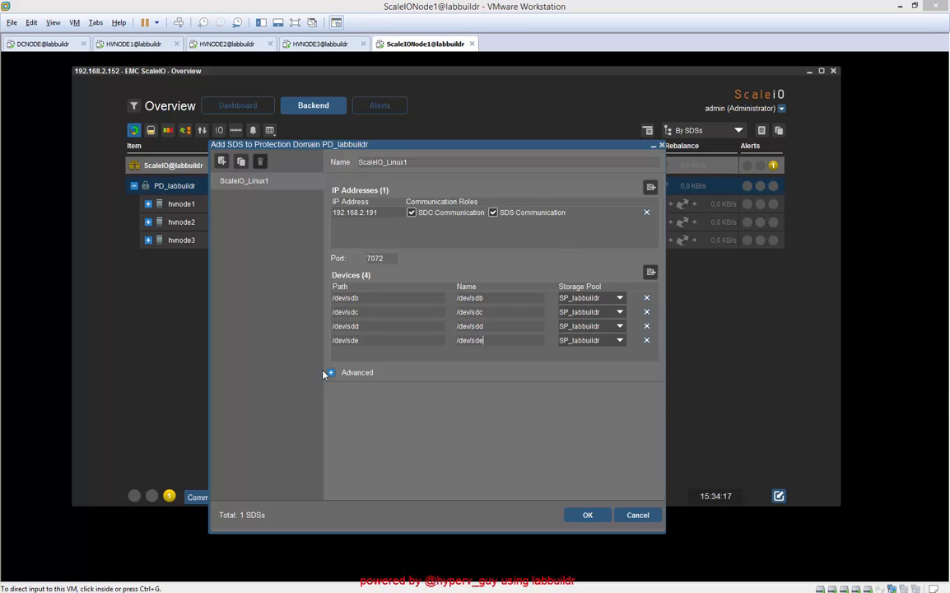
- Review the Advanced device settings and submit the new four-device SDS
click(331, 372)
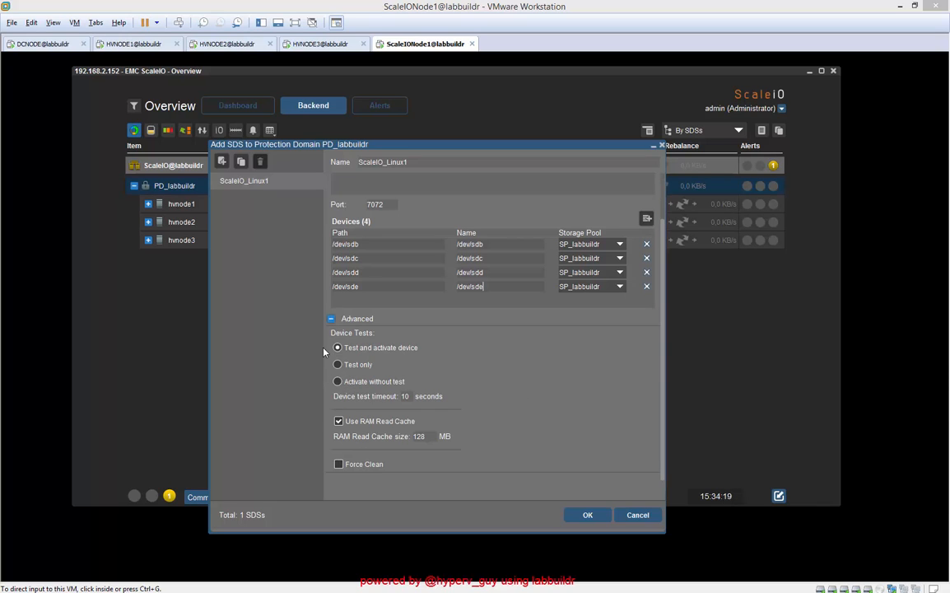
click(332, 318)
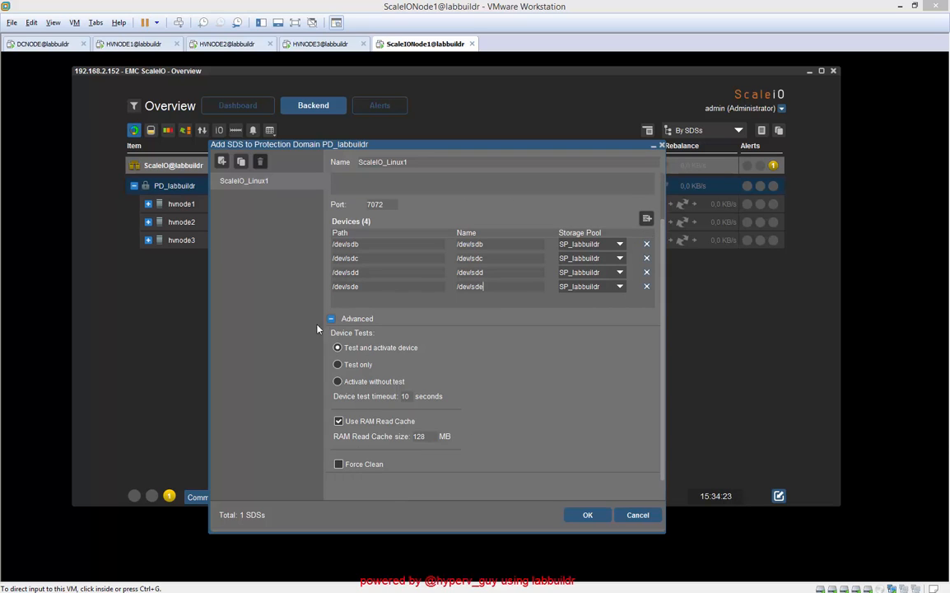
click(332, 319)
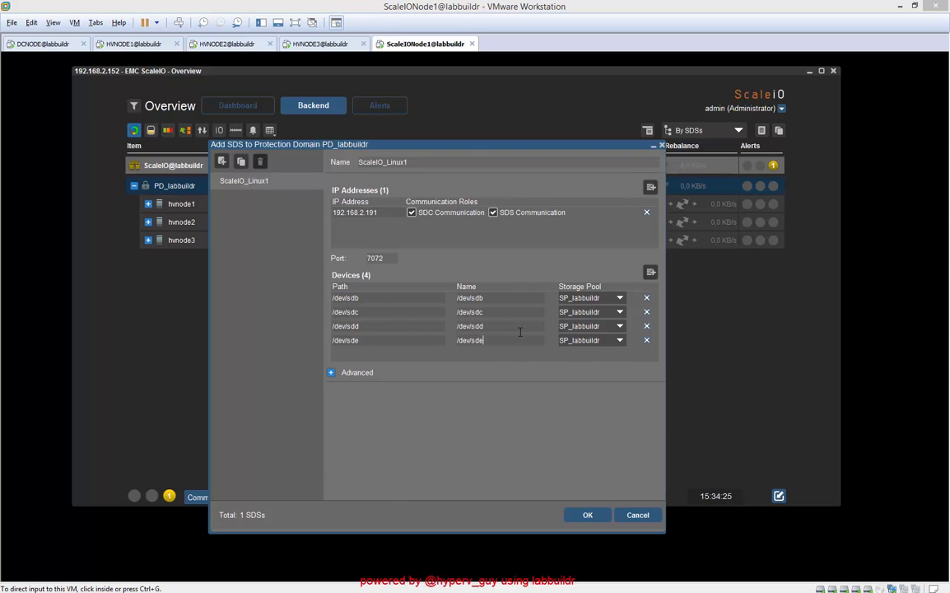
click(586, 515)
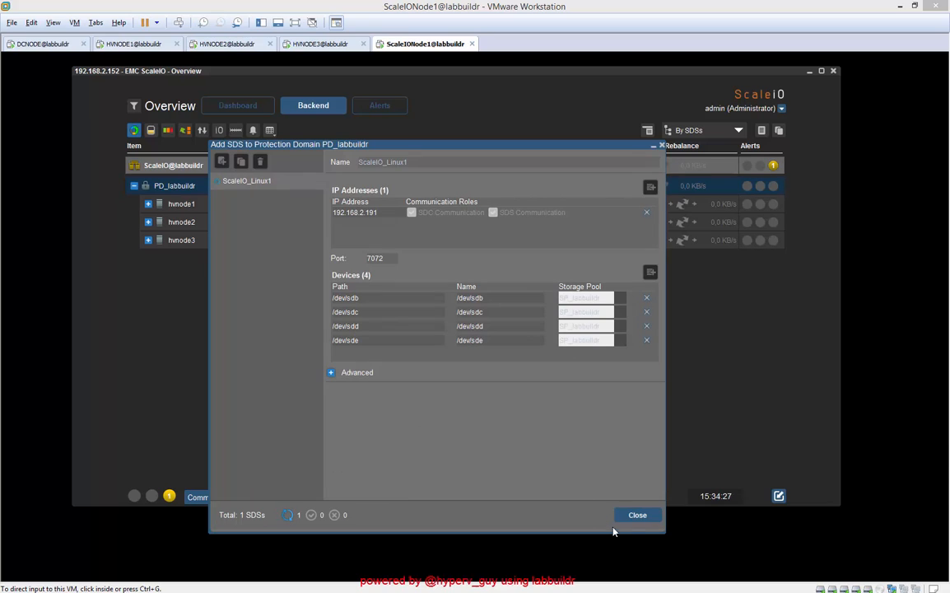
click(637, 515)
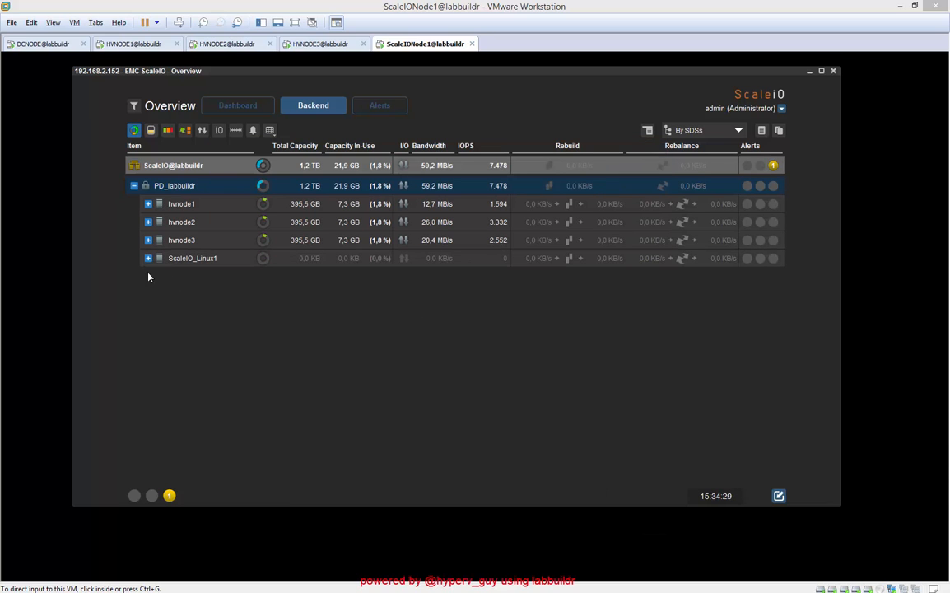
mouse_move(200, 238)
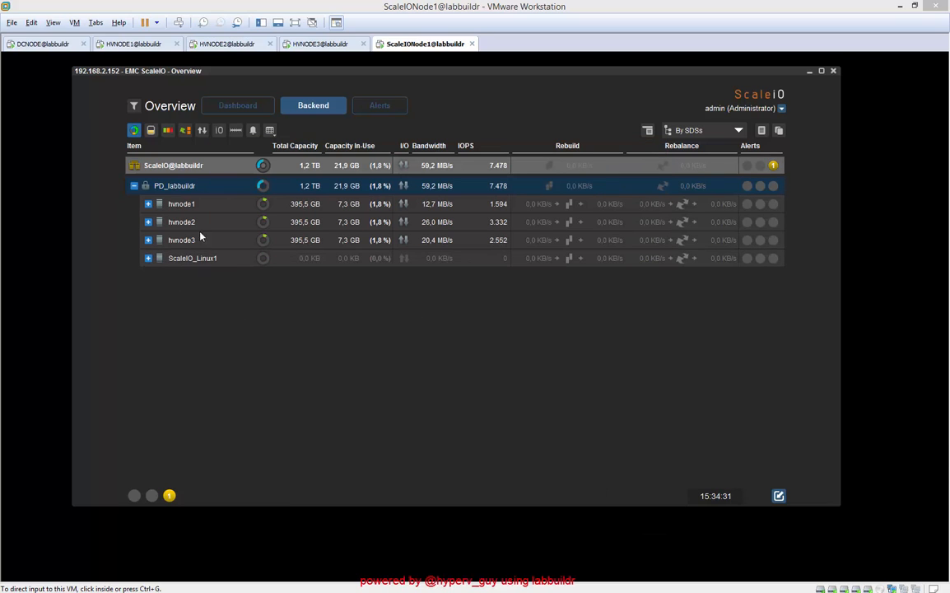
mouse_move(167, 195)
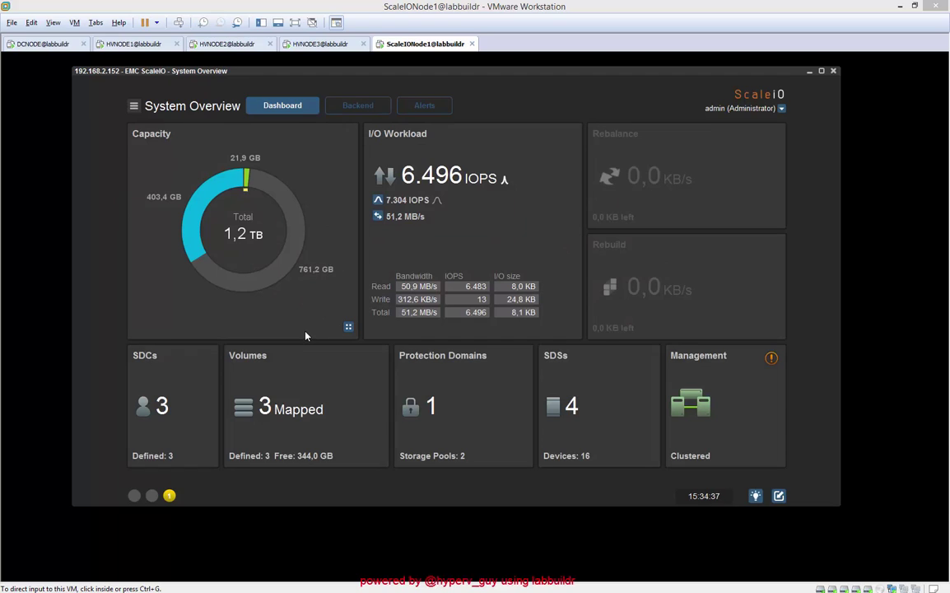
- Expand ScaleIO_Linux1 to see its four 99 GB devices, then view 1.5 TB on Dashboard
click(357, 105)
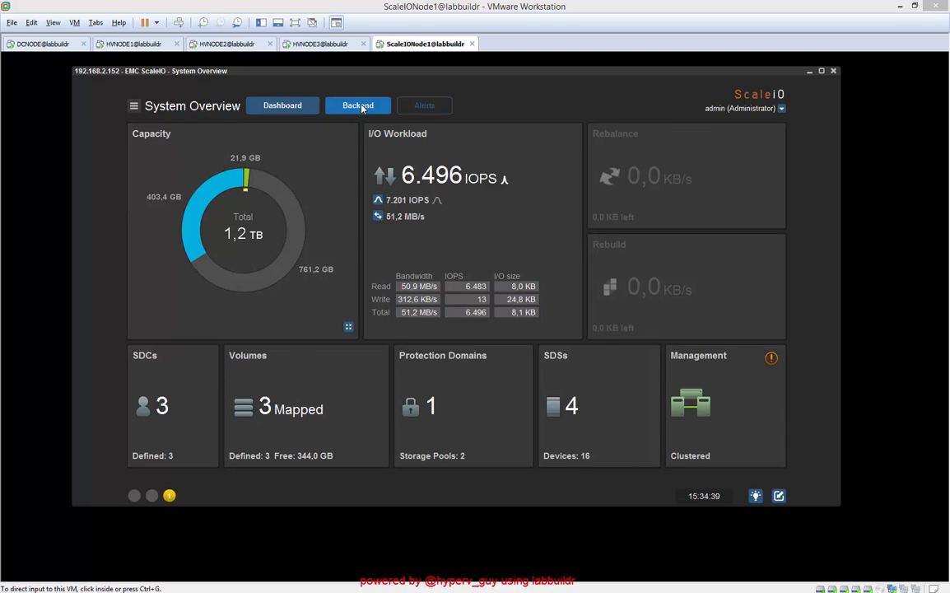
click(358, 106)
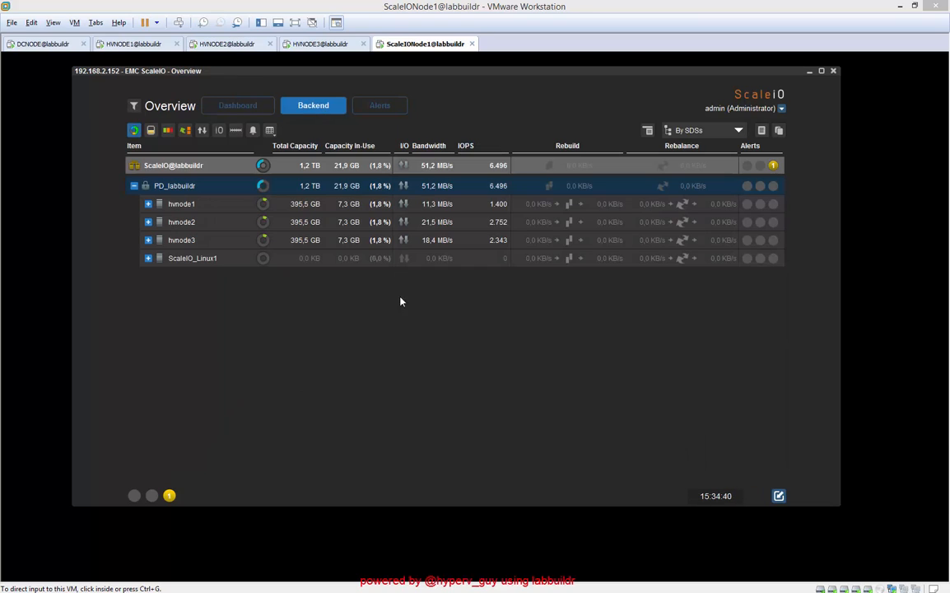
click(148, 258)
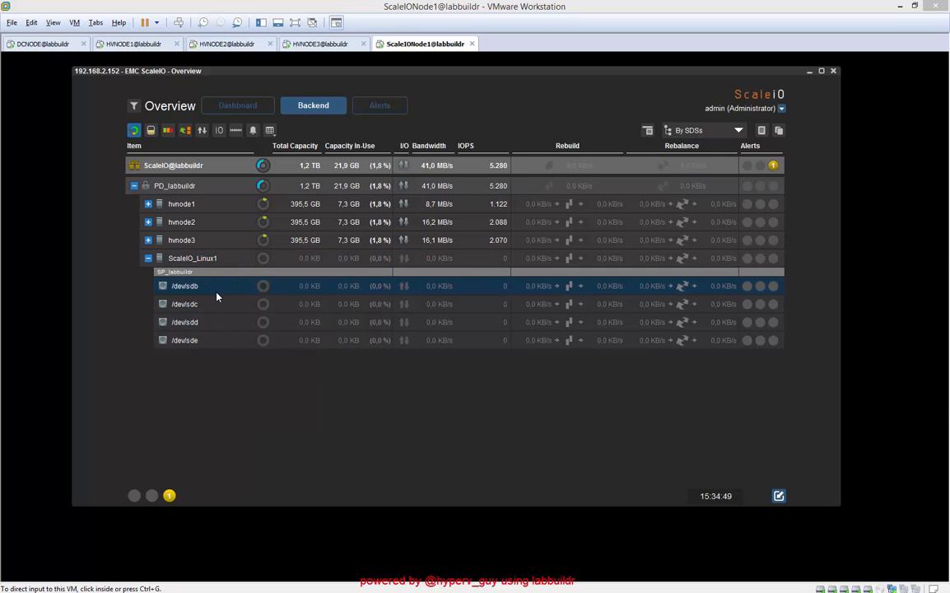
right_click(184, 286)
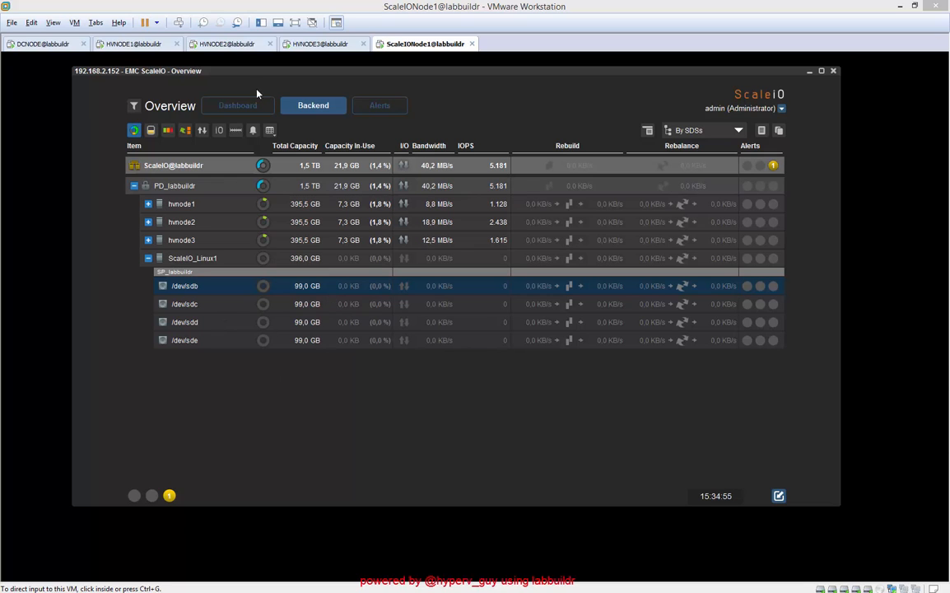
click(281, 105)
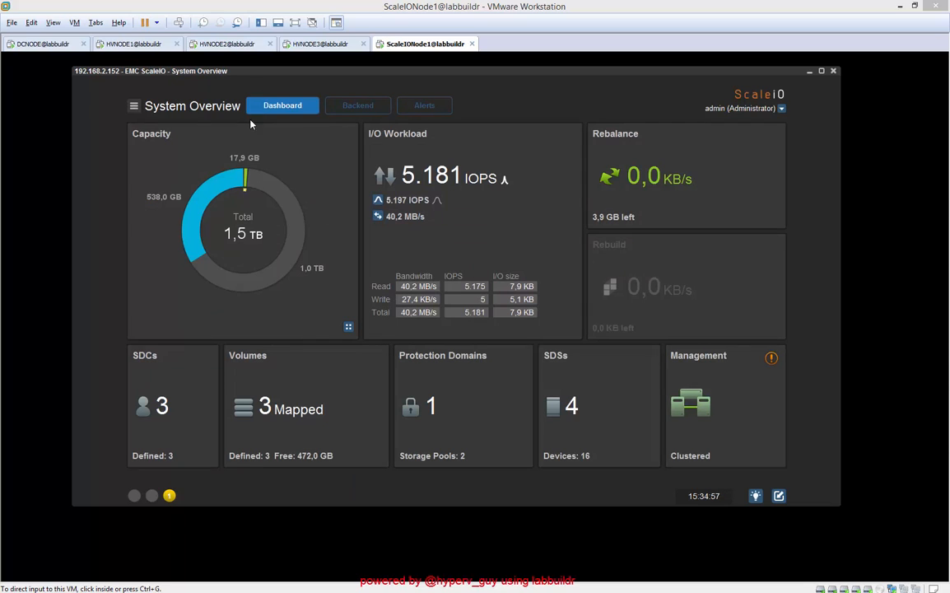